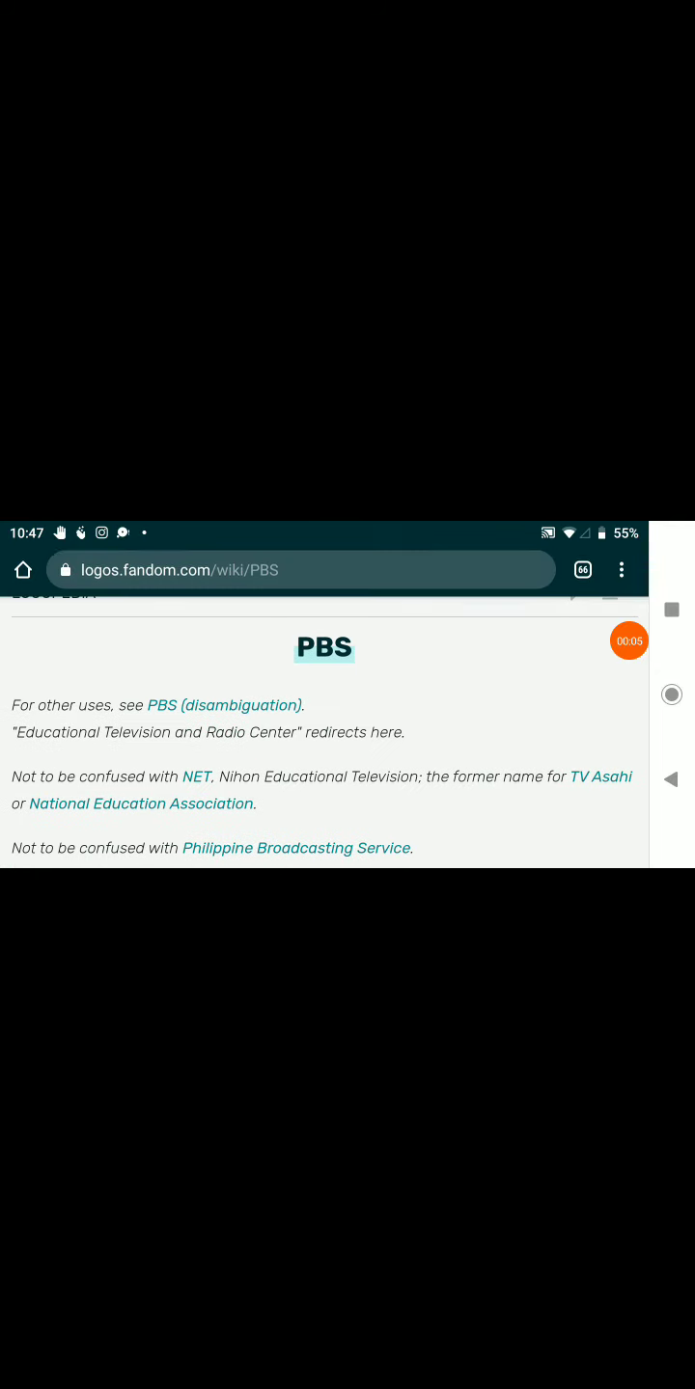
- Scroll the PBS page to the start of the National Educational Television section
{"action": "scroll", "scroll_direction": "up", "scroll_amount": 3}
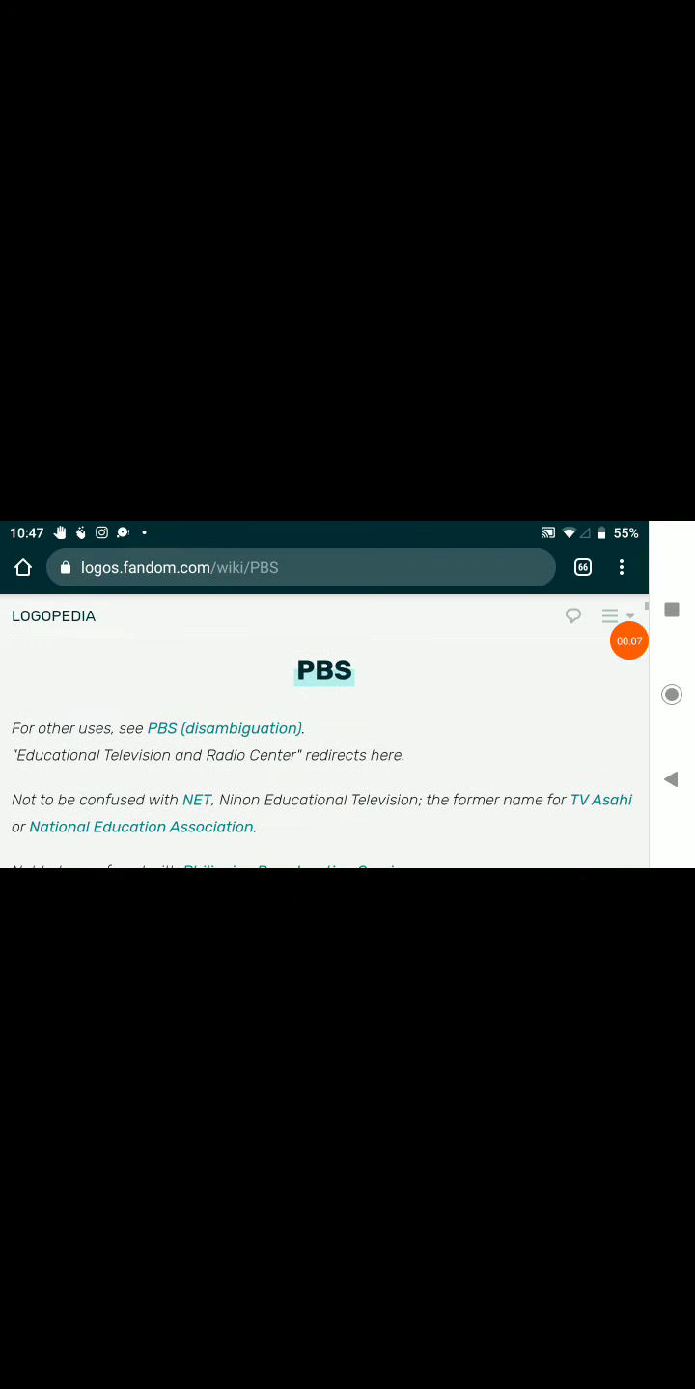
{"action": "scroll", "scroll_direction": "up", "scroll_amount": 3}
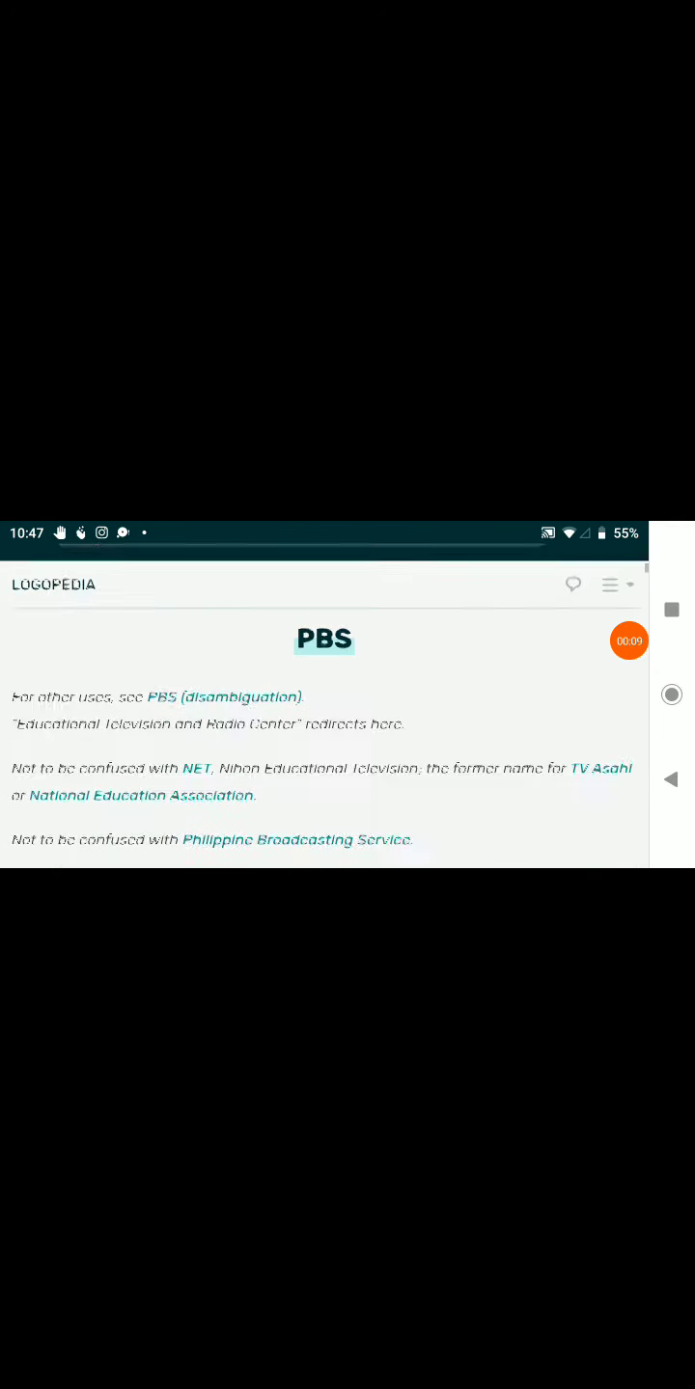
{"action": "scroll", "scroll_direction": "up", "scroll_amount": 3}
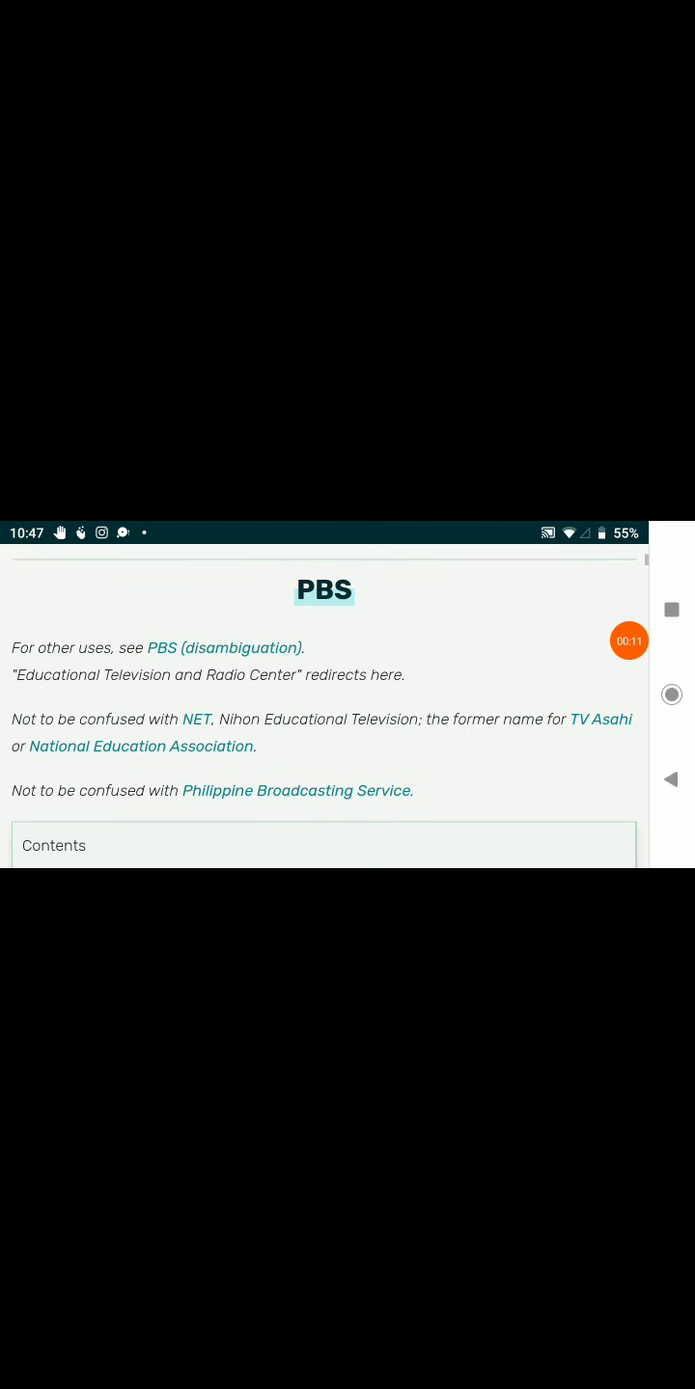
{"action": "scroll", "scroll_direction": "up", "scroll_amount": 3}
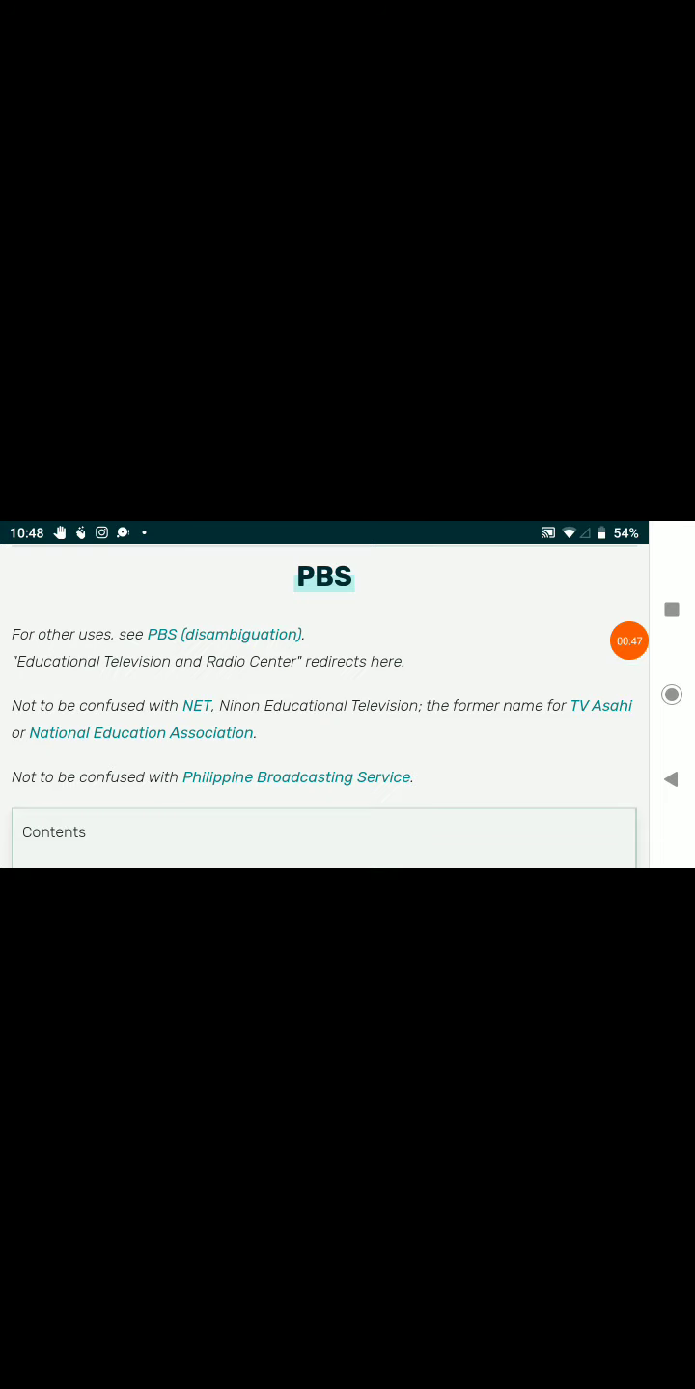
- Scroll past the 1952–1959 NET circle logo to the 1959–1961 house-shaped NET logo
{"action": "scroll", "scroll_direction": "down", "scroll_amount": 3}
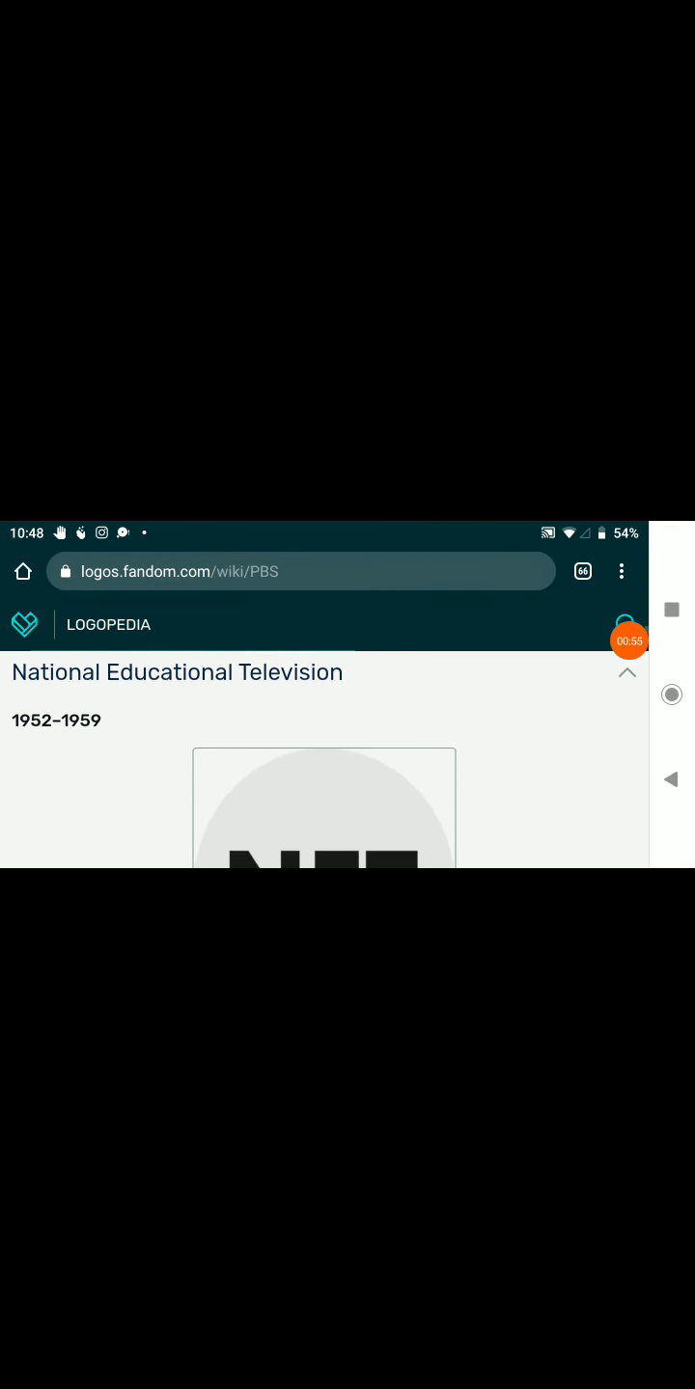
{"action": "scroll", "scroll_direction": "down", "scroll_amount": 3}
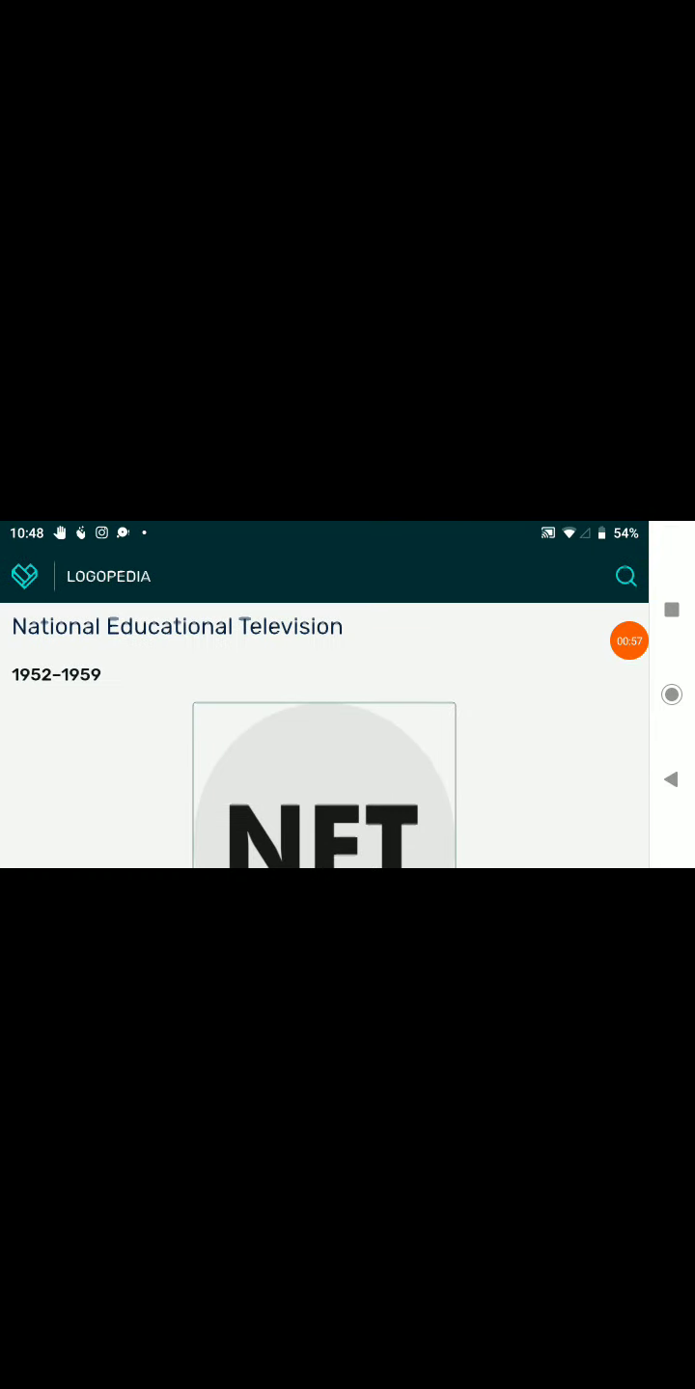
{"action": "scroll", "scroll_direction": "up", "scroll_amount": 3}
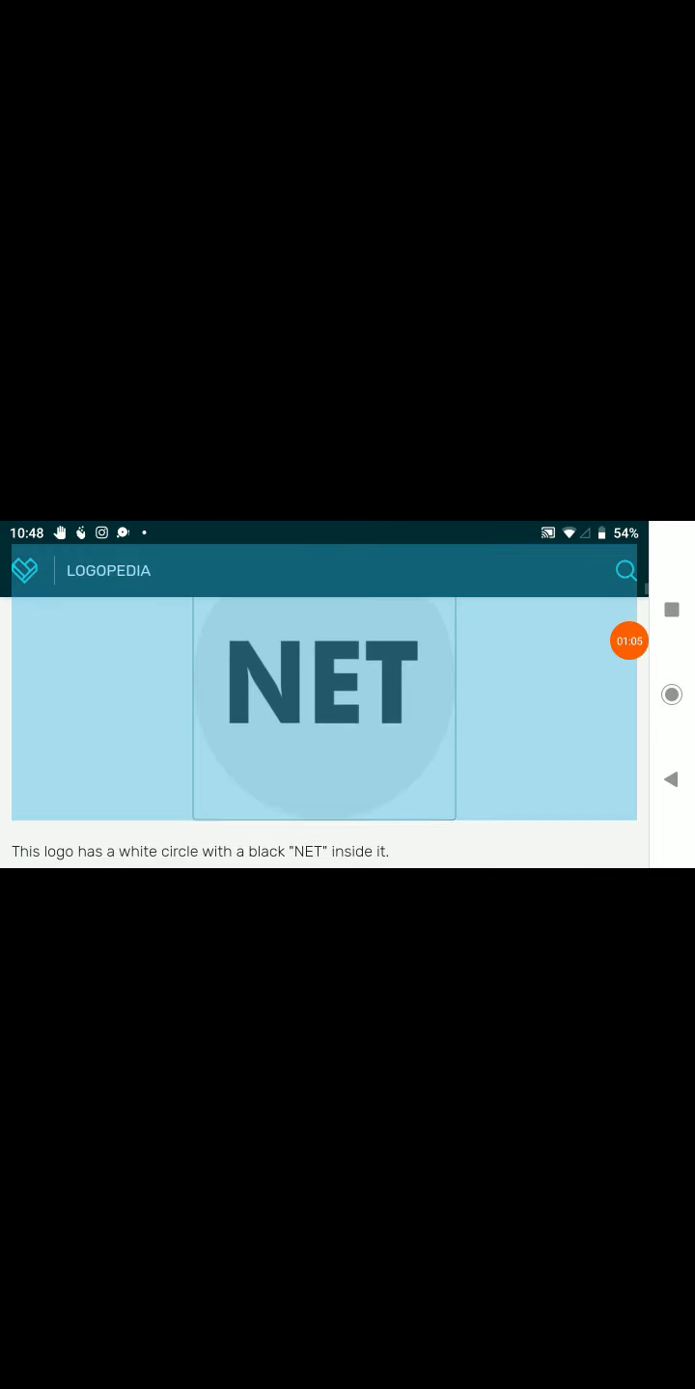
{"action": "scroll", "scroll_direction": "down", "scroll_amount": 3}
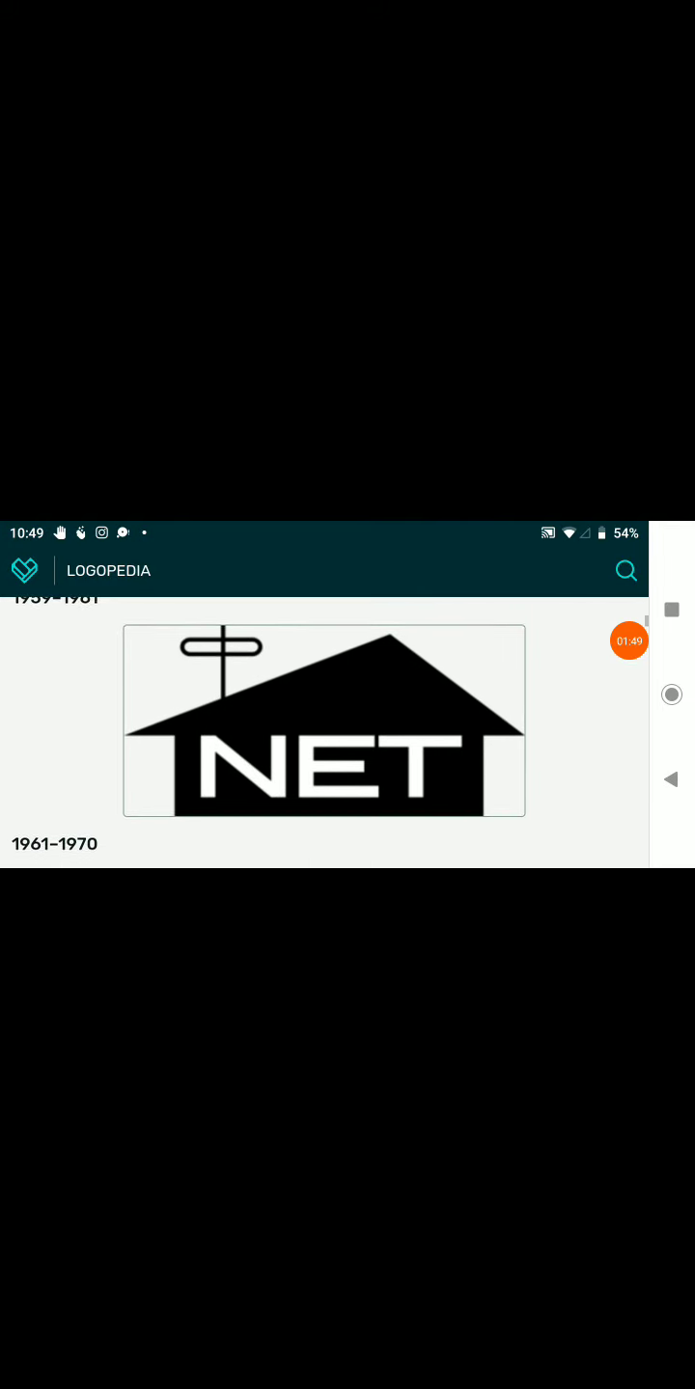
- Scroll to the 1961–1970 NET antenna-roof logo with the 1963–1967 heading below it
{"action": "scroll", "scroll_direction": "up", "scroll_amount": 3}
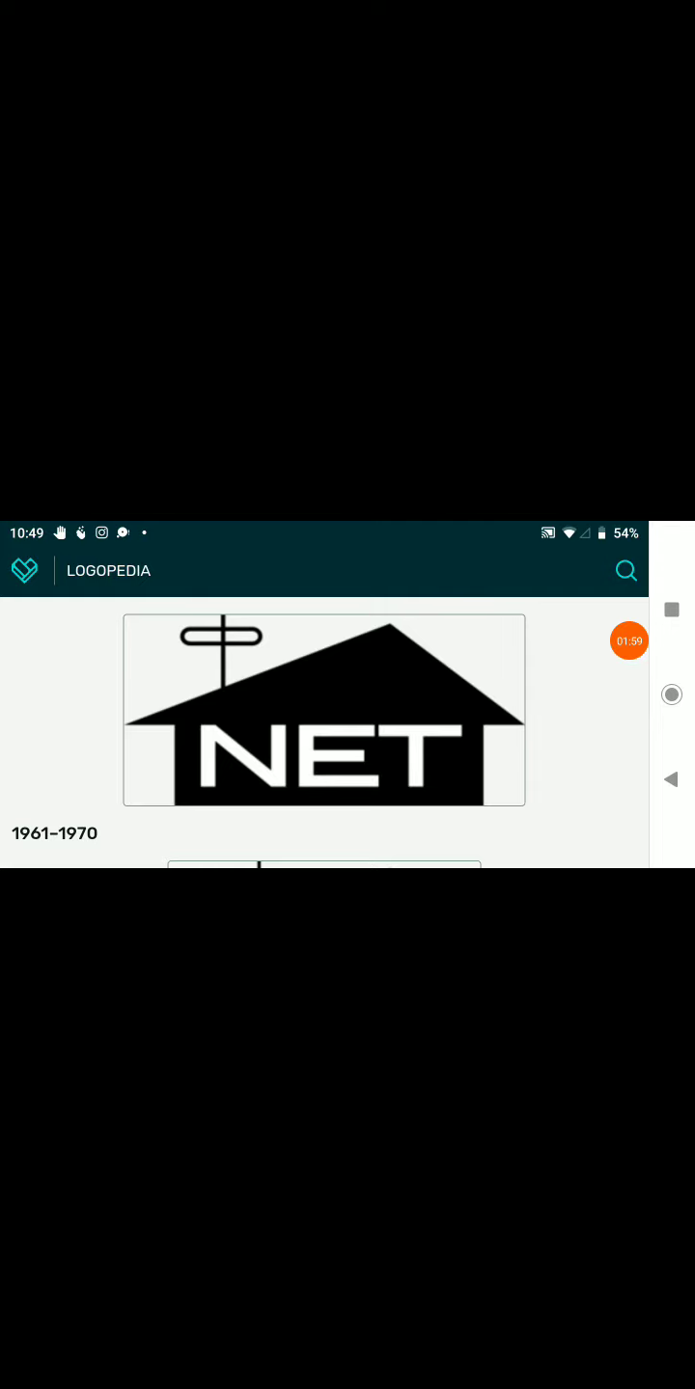
{"action": "scroll", "scroll_direction": "up", "scroll_amount": 3}
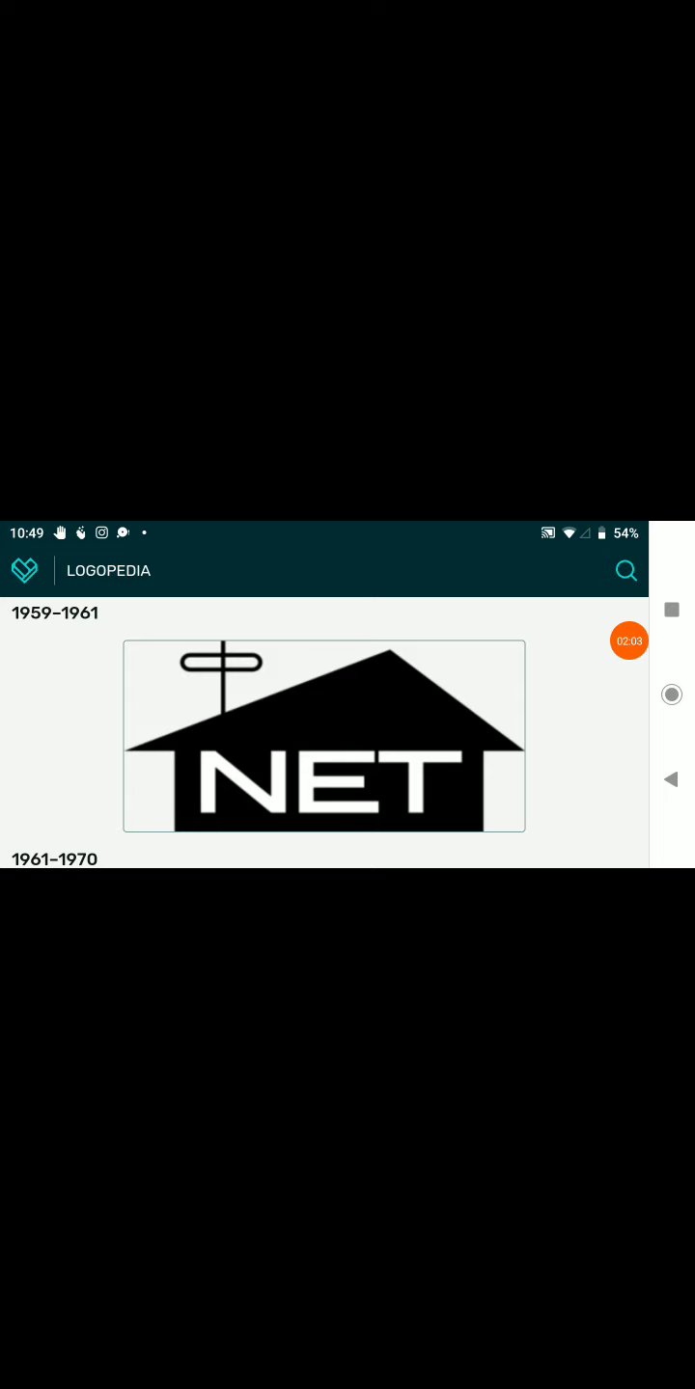
{"action": "scroll", "scroll_direction": "down", "scroll_amount": 3}
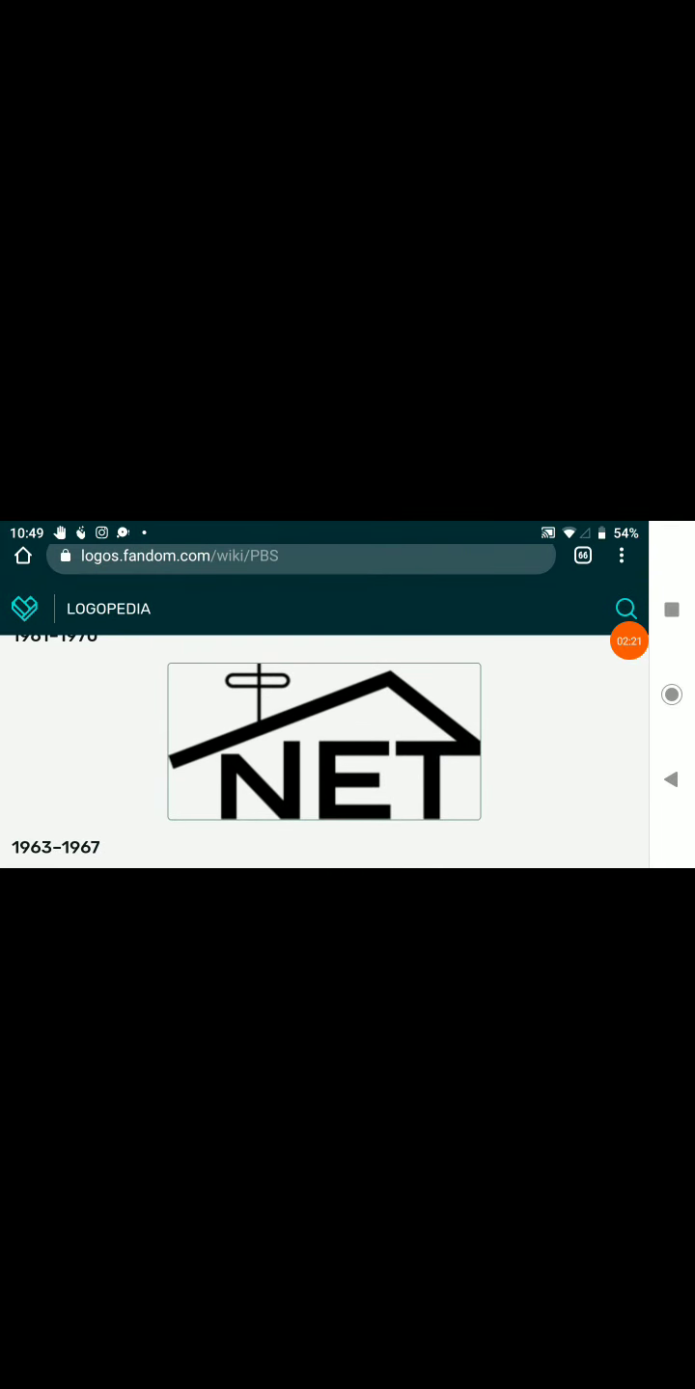
- Scroll to the 1963–1967 NET globe logo with the 1967–1970 heading below it
{"action": "scroll", "scroll_direction": "down", "scroll_amount": 3}
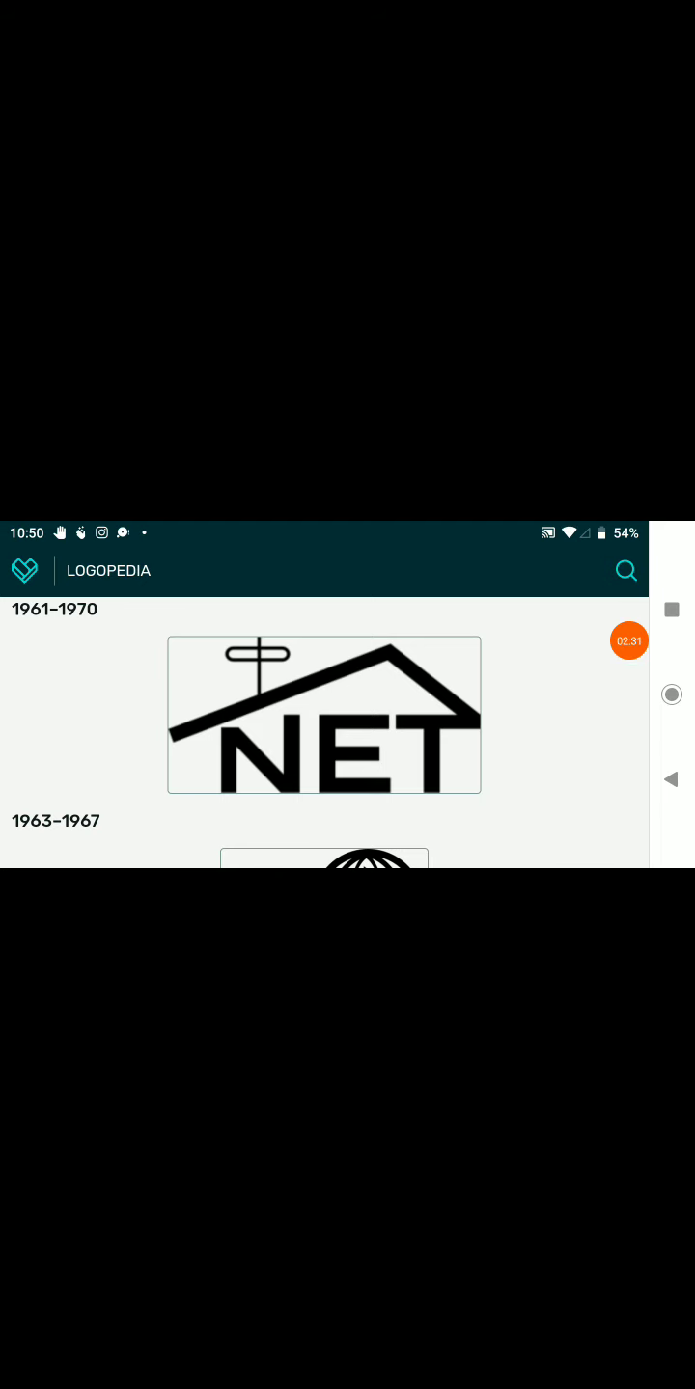
{"action": "scroll", "scroll_direction": "down", "scroll_amount": 3}
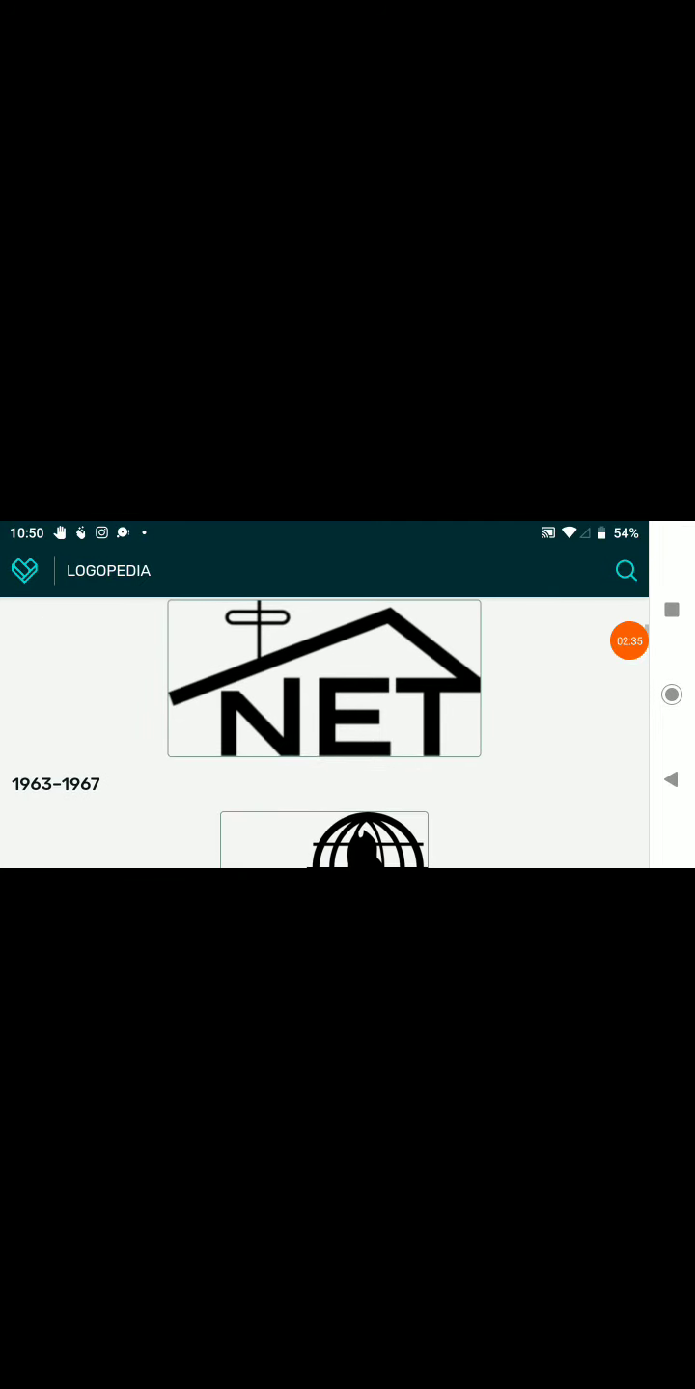
{"action": "scroll", "scroll_direction": "up", "scroll_amount": 3}
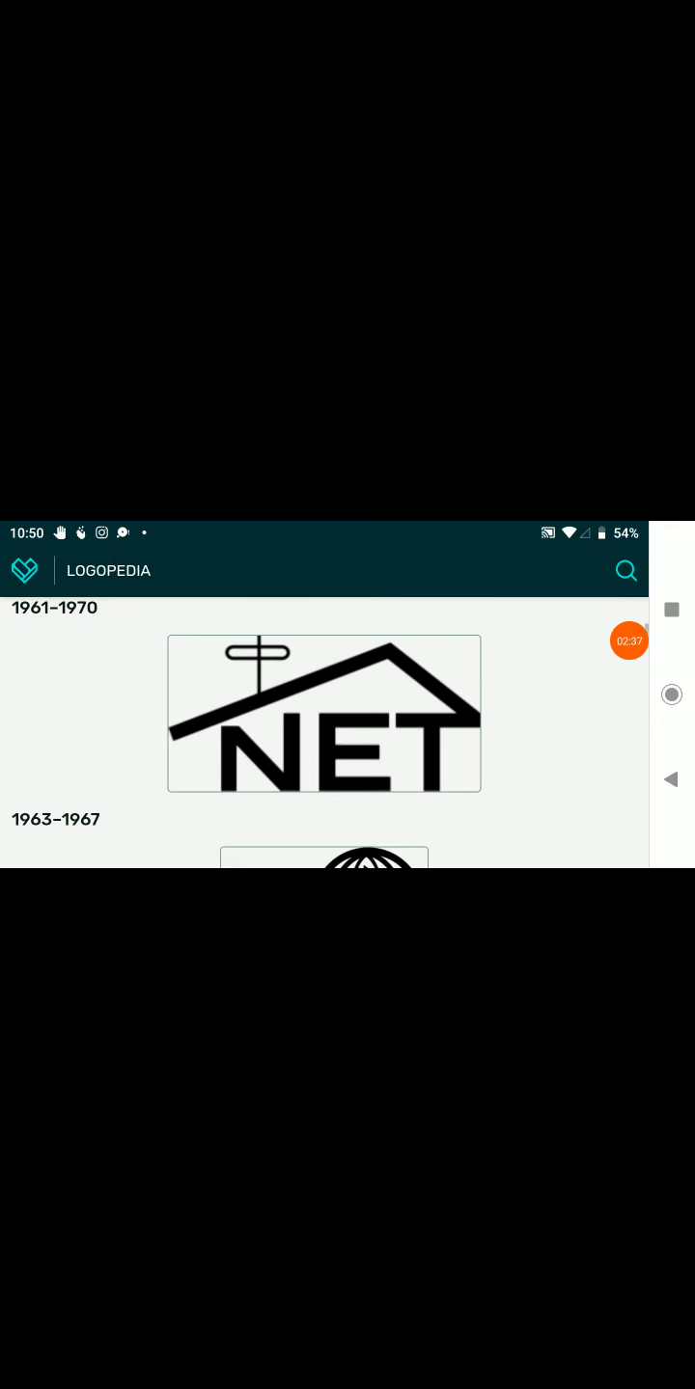
{"action": "scroll", "scroll_direction": "up", "scroll_amount": 3}
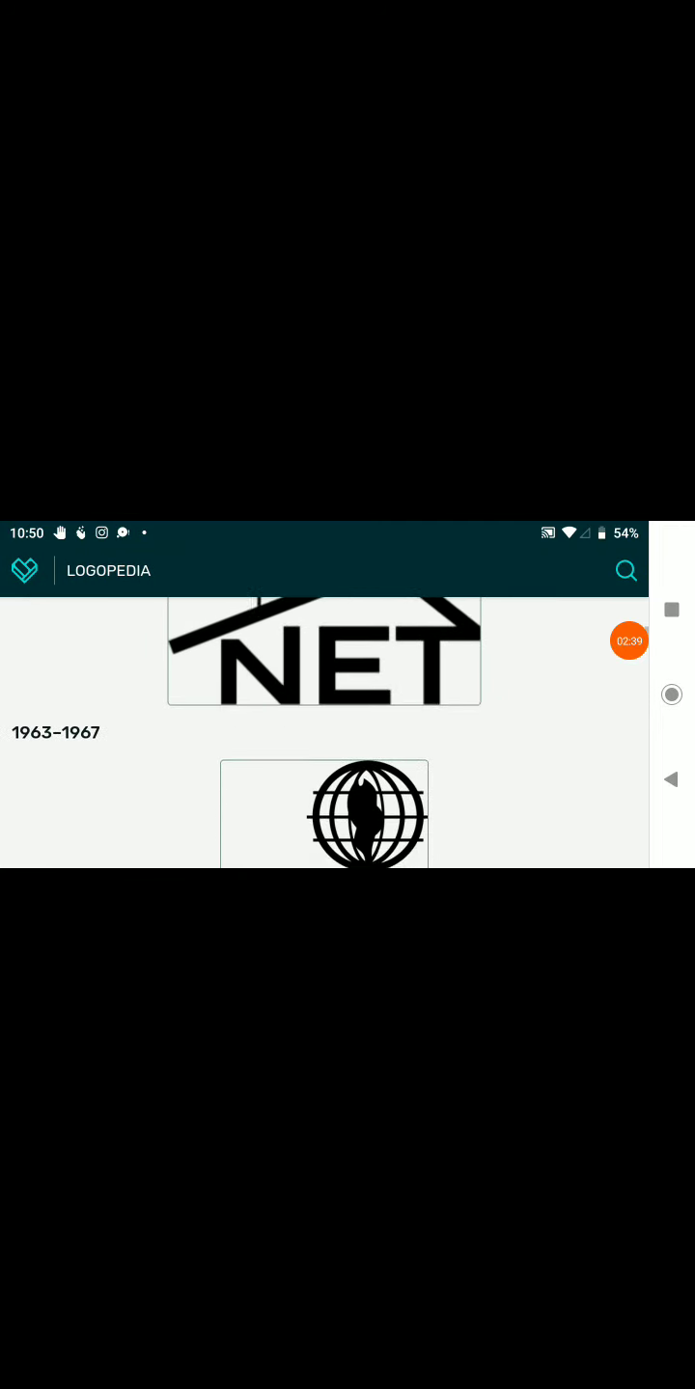
{"action": "scroll", "scroll_direction": "up", "scroll_amount": 3}
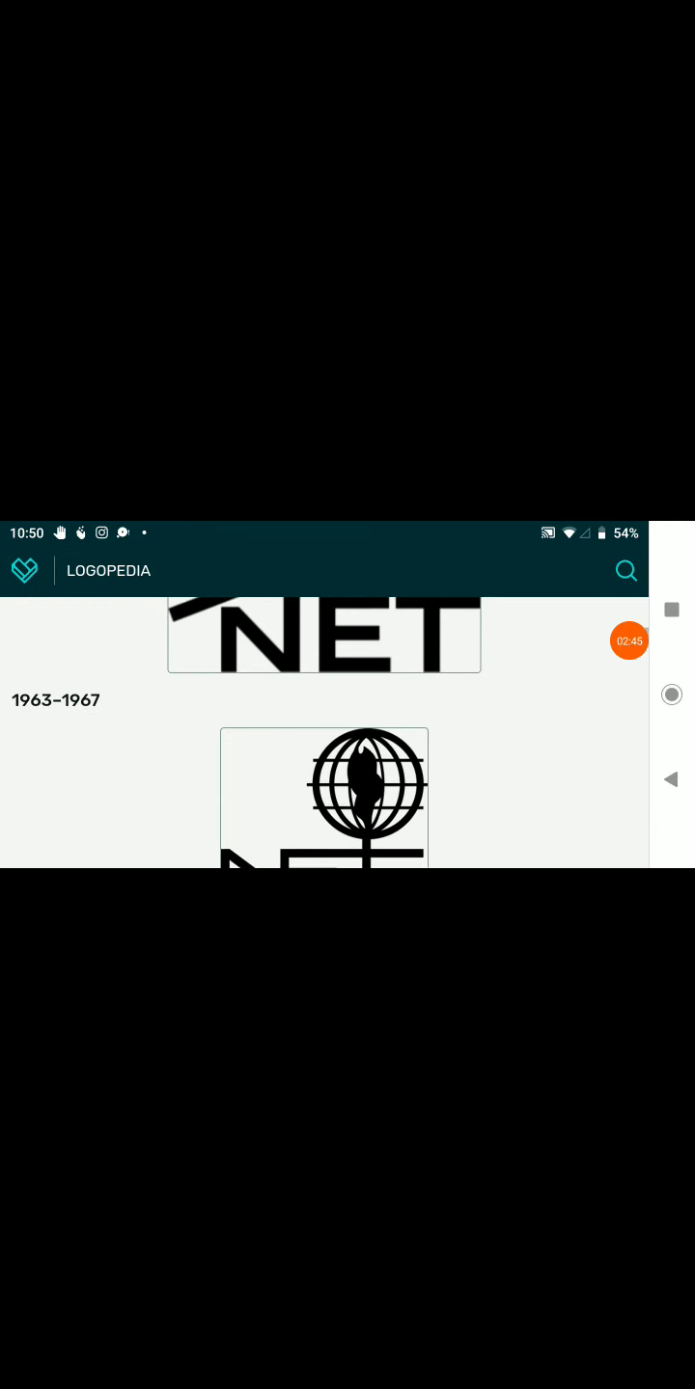
{"action": "scroll", "scroll_direction": "up", "scroll_amount": 3}
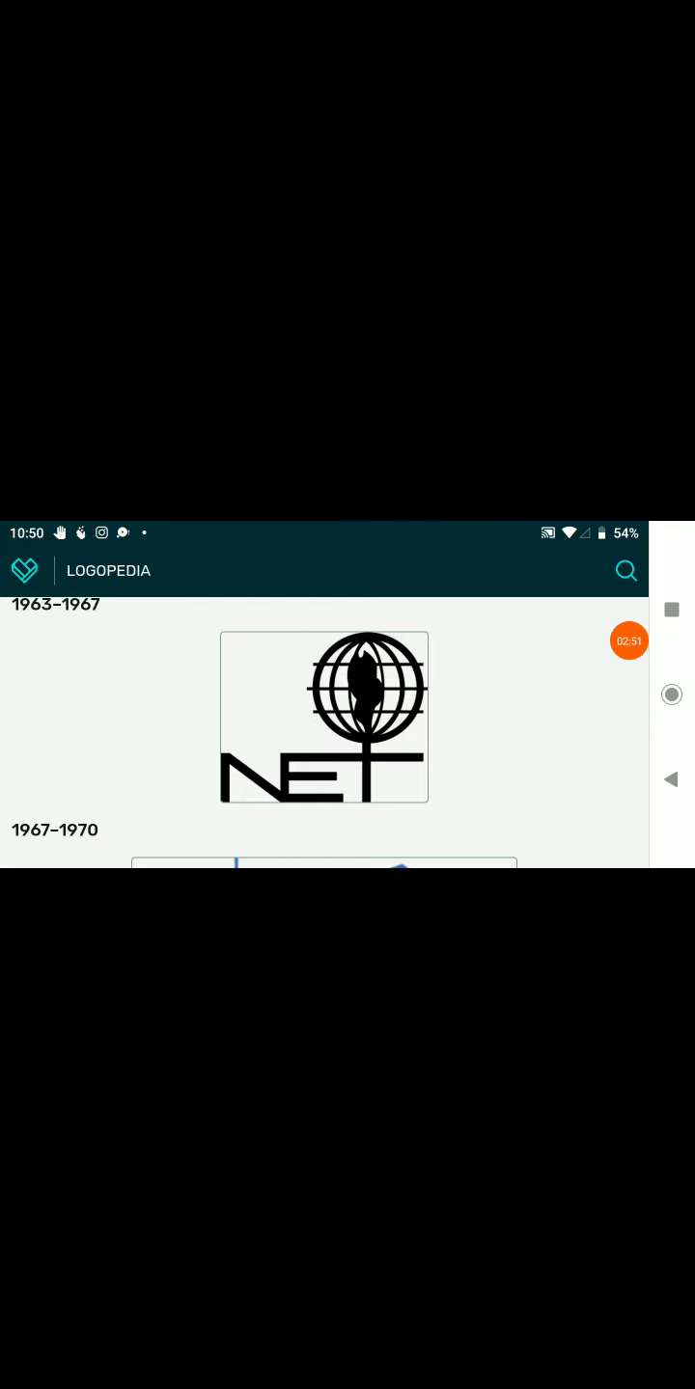
- Scroll past the 1967–1970 and 1970–1972 NET logos to the 1970–1971 Public Broadcasting Service logo
{"action": "scroll", "scroll_direction": "up", "scroll_amount": 3}
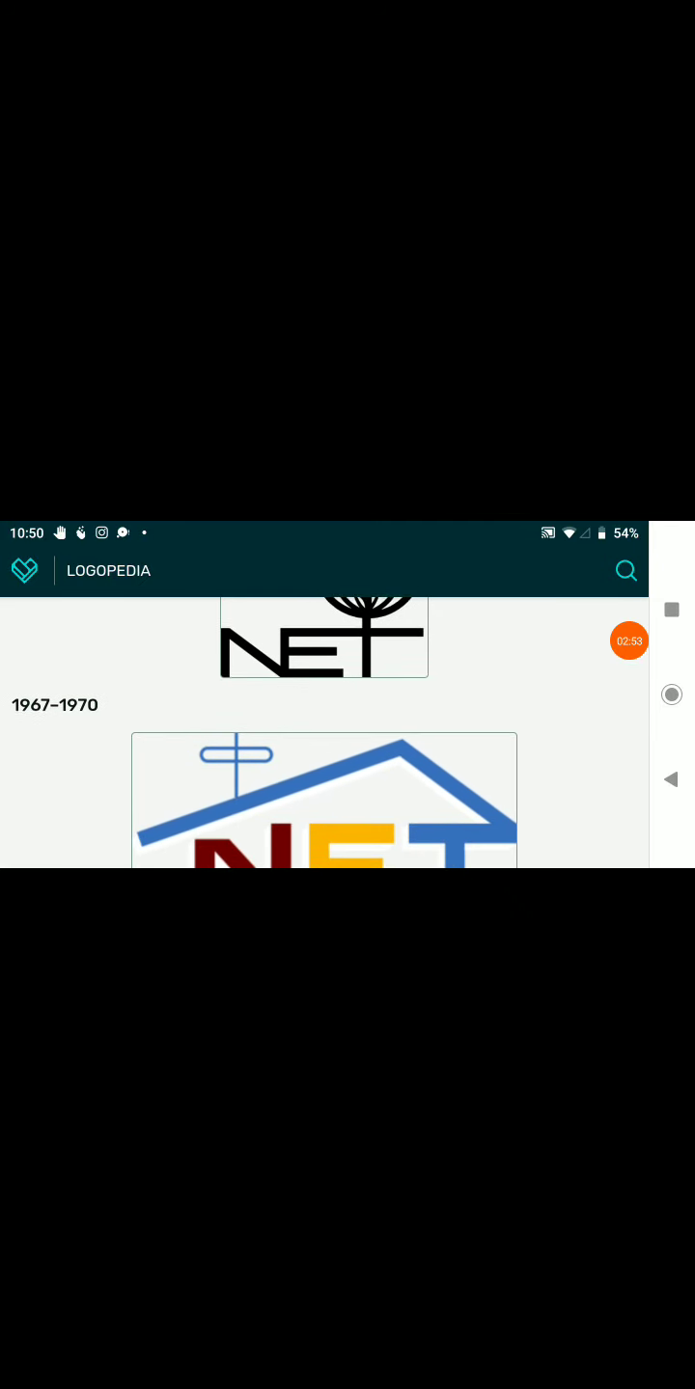
{"action": "scroll", "scroll_direction": "down", "scroll_amount": 3}
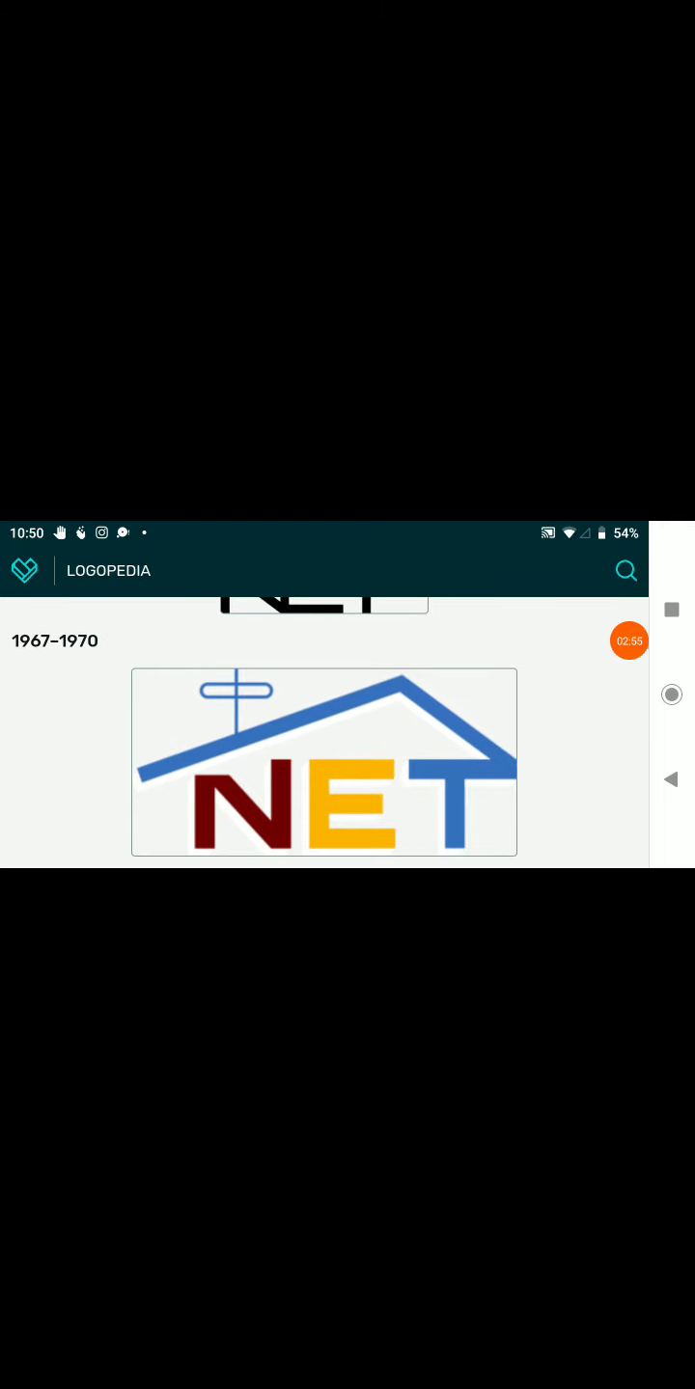
{"action": "scroll", "scroll_direction": "up", "scroll_amount": 3}
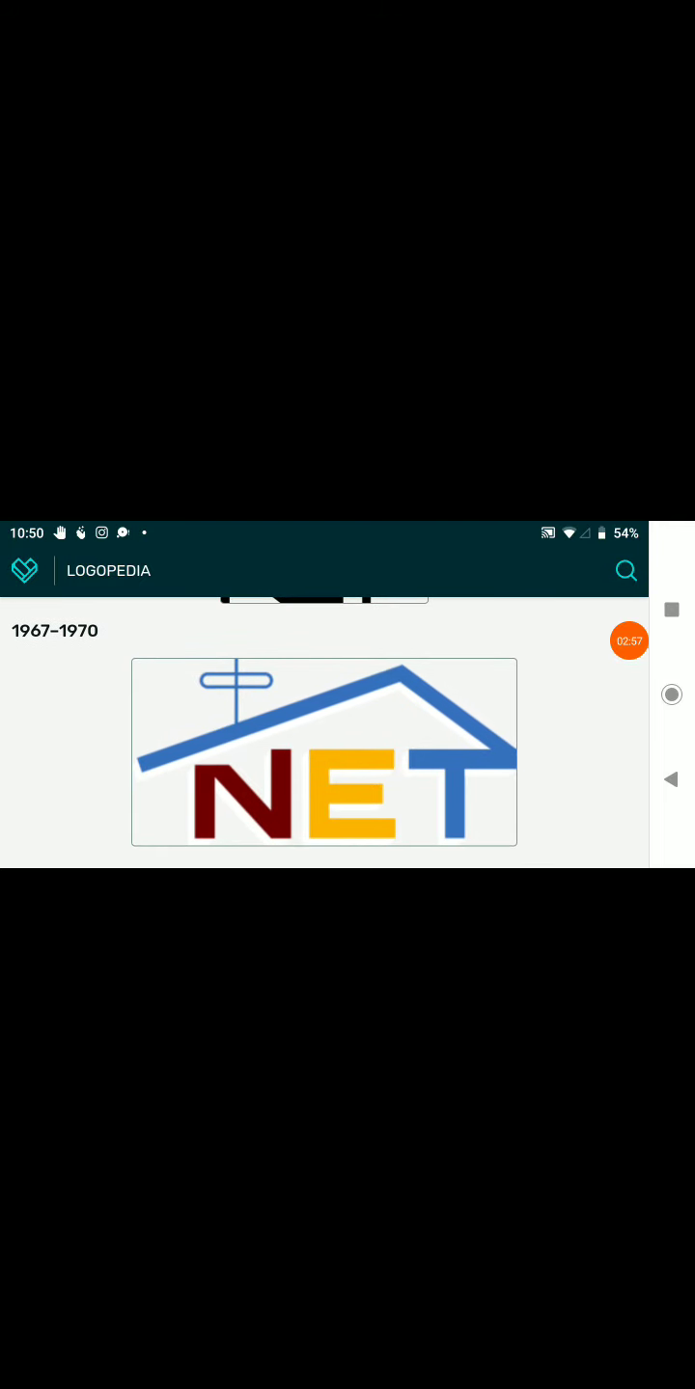
{"action": "scroll", "scroll_direction": "down", "scroll_amount": 3}
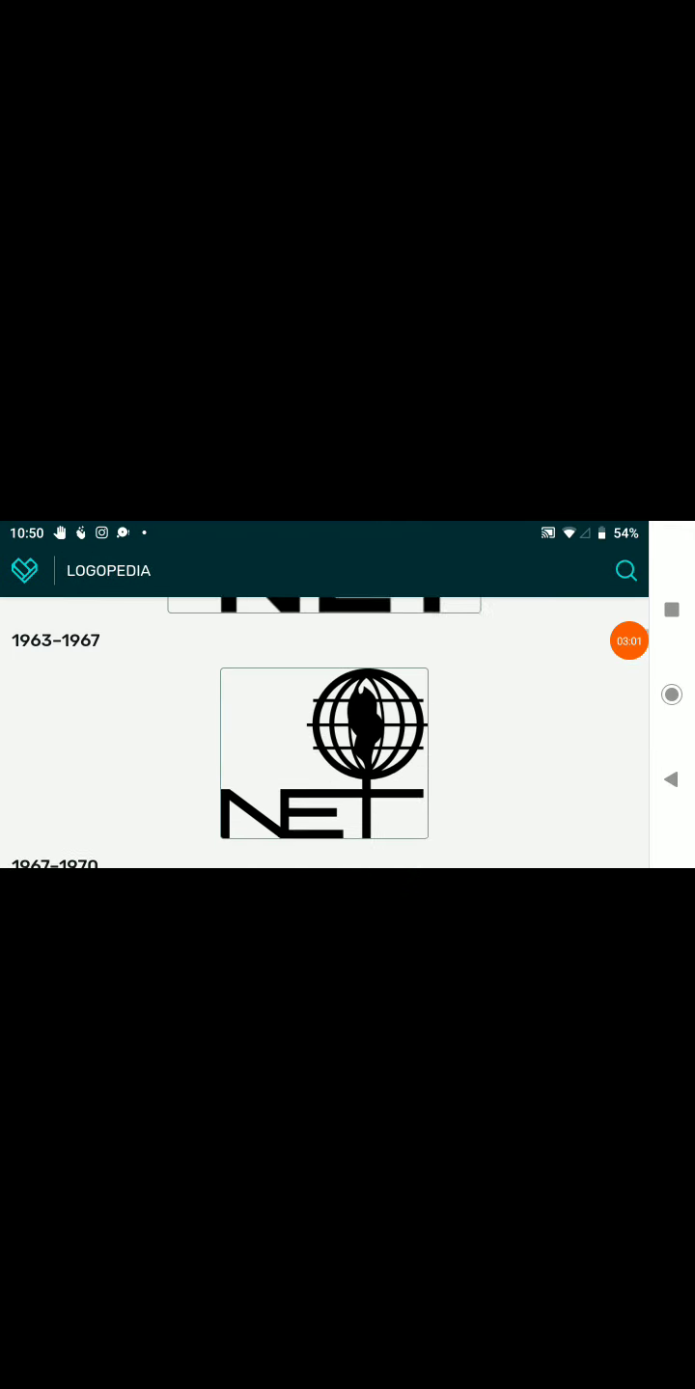
{"action": "scroll", "scroll_direction": "up", "scroll_amount": 3}
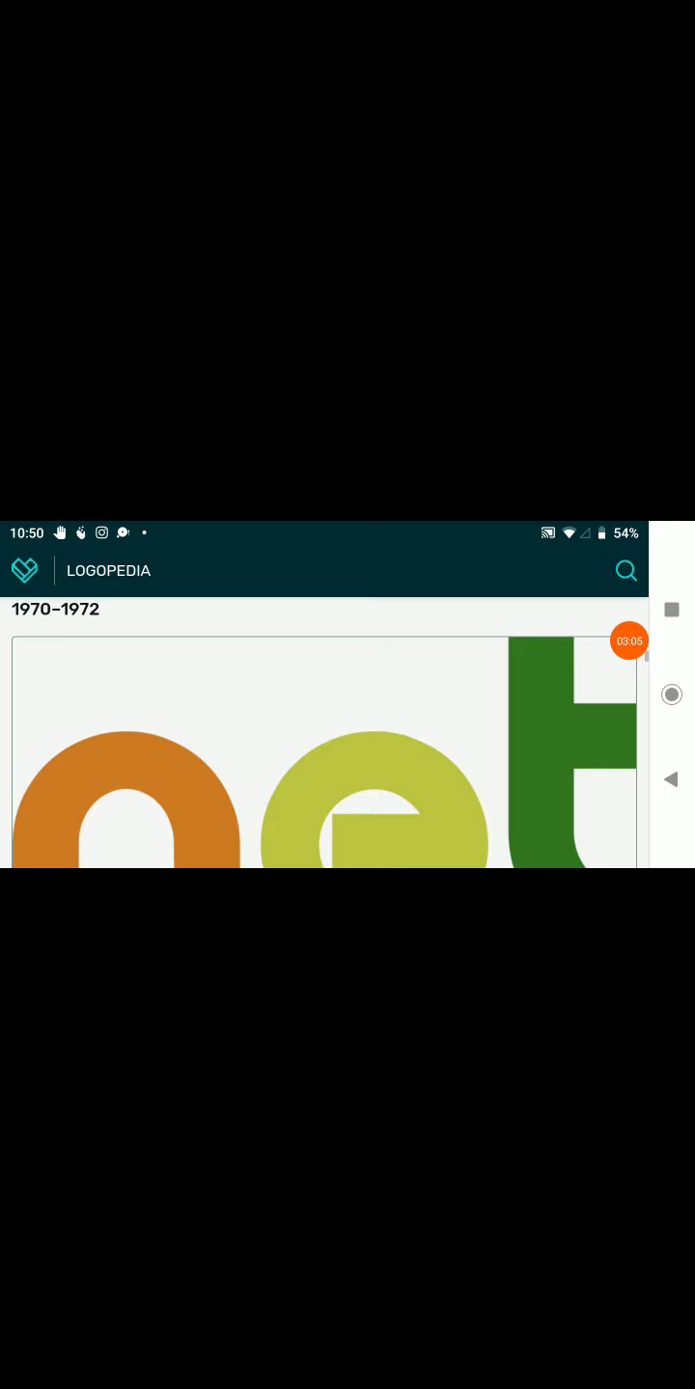
{"action": "scroll", "scroll_direction": "up", "scroll_amount": 3}
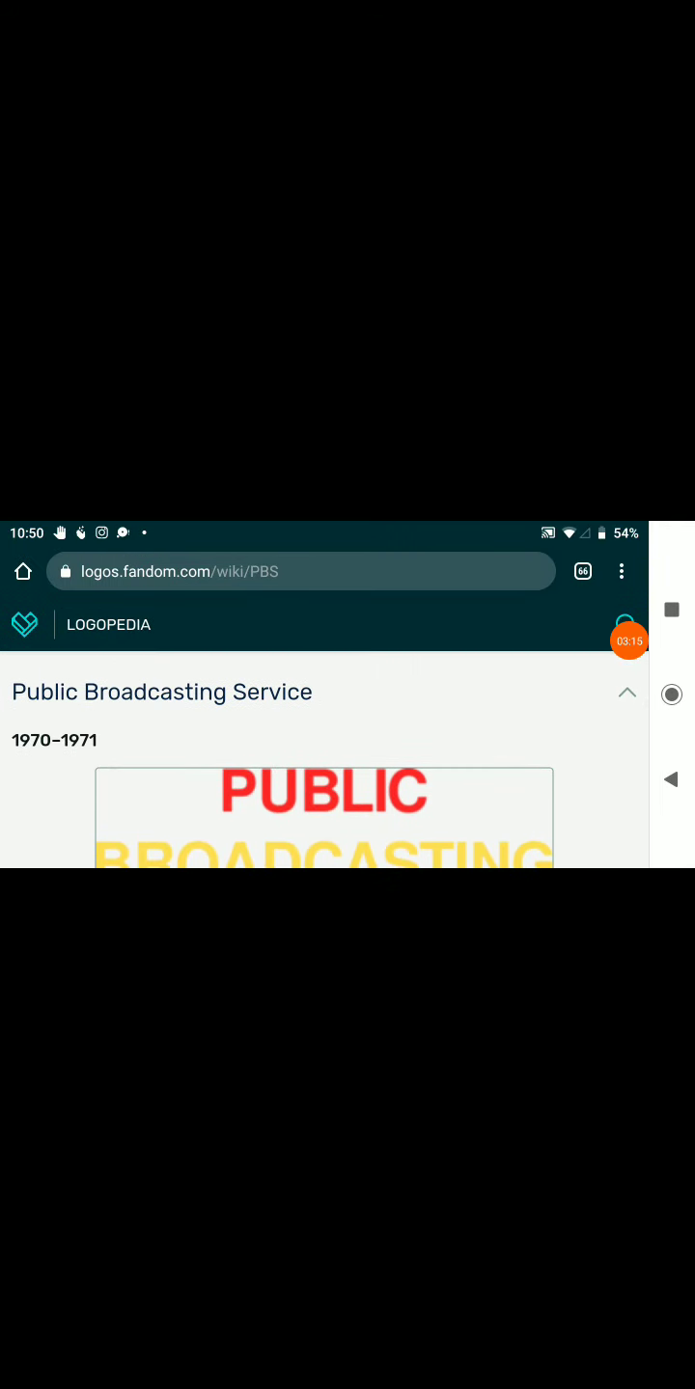
- Scroll to view the full 1970–1971 logo and its Helvetica Bold designer/typography/usage table
{"action": "scroll", "scroll_direction": "up", "scroll_amount": 3}
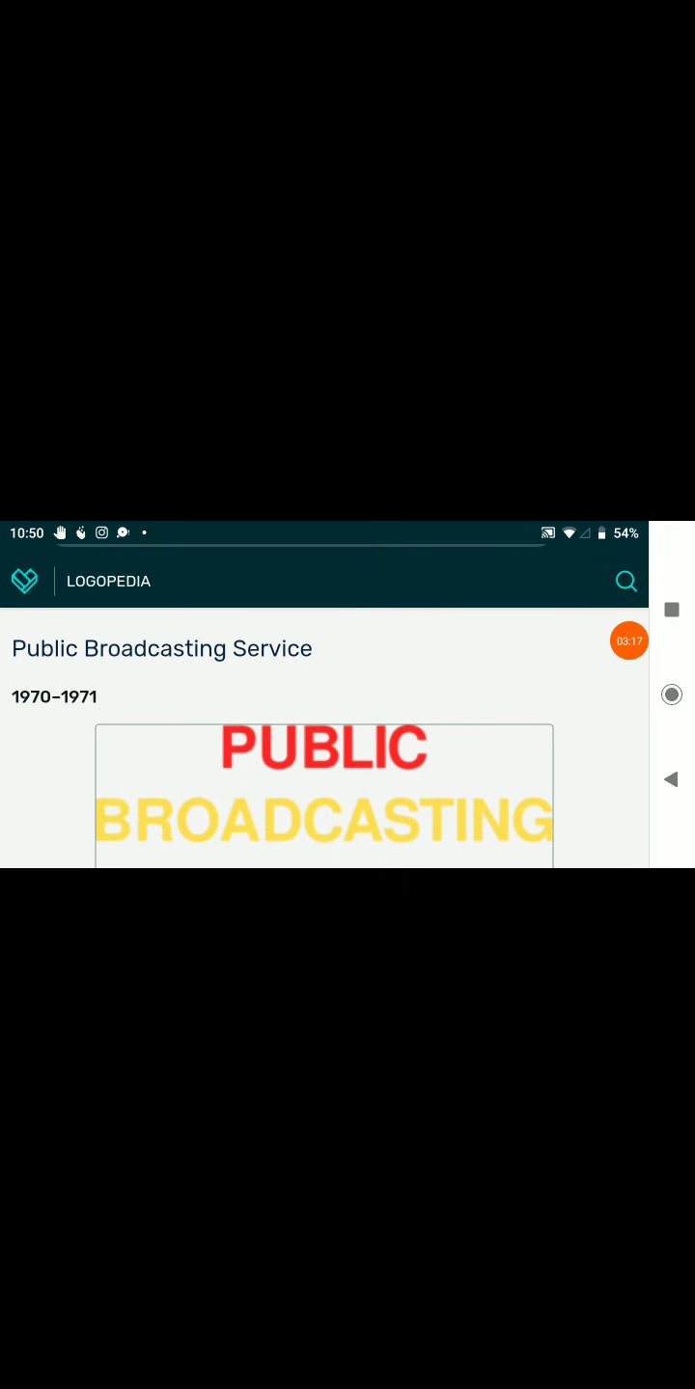
{"action": "scroll", "scroll_direction": "up", "scroll_amount": 3}
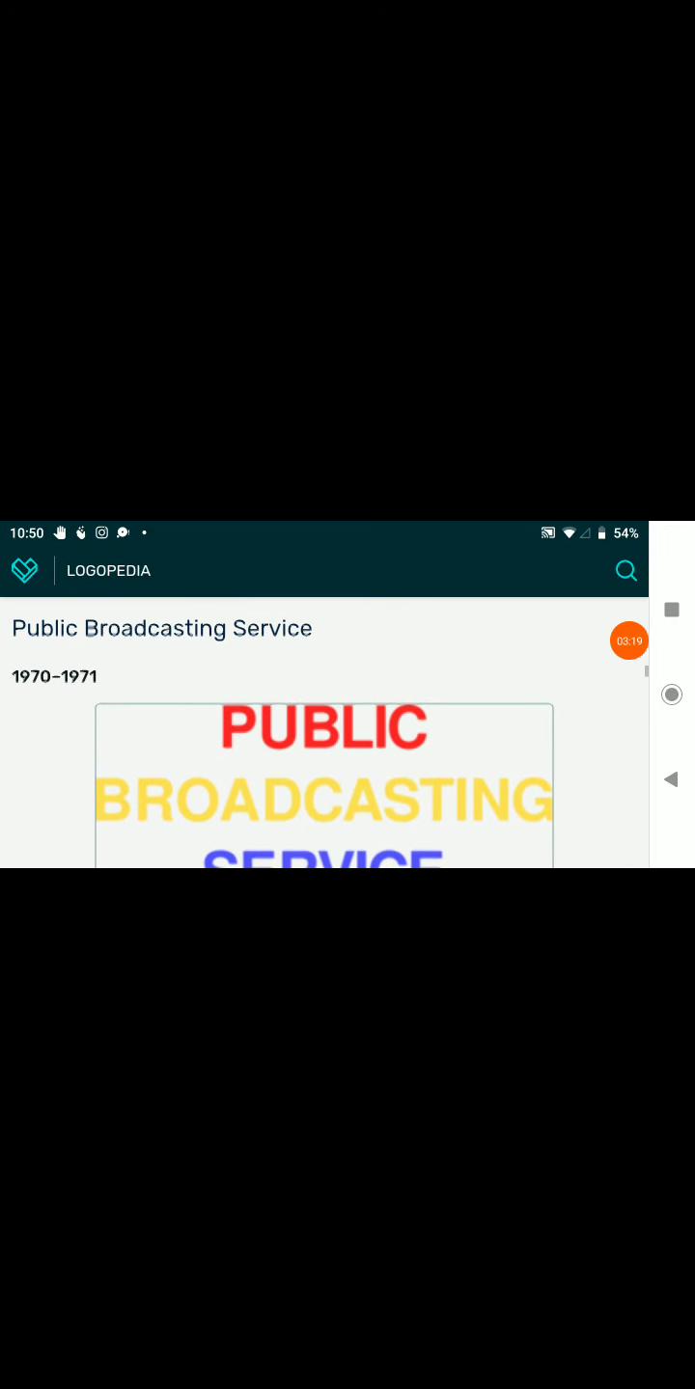
{"action": "scroll", "scroll_direction": "up", "scroll_amount": 3}
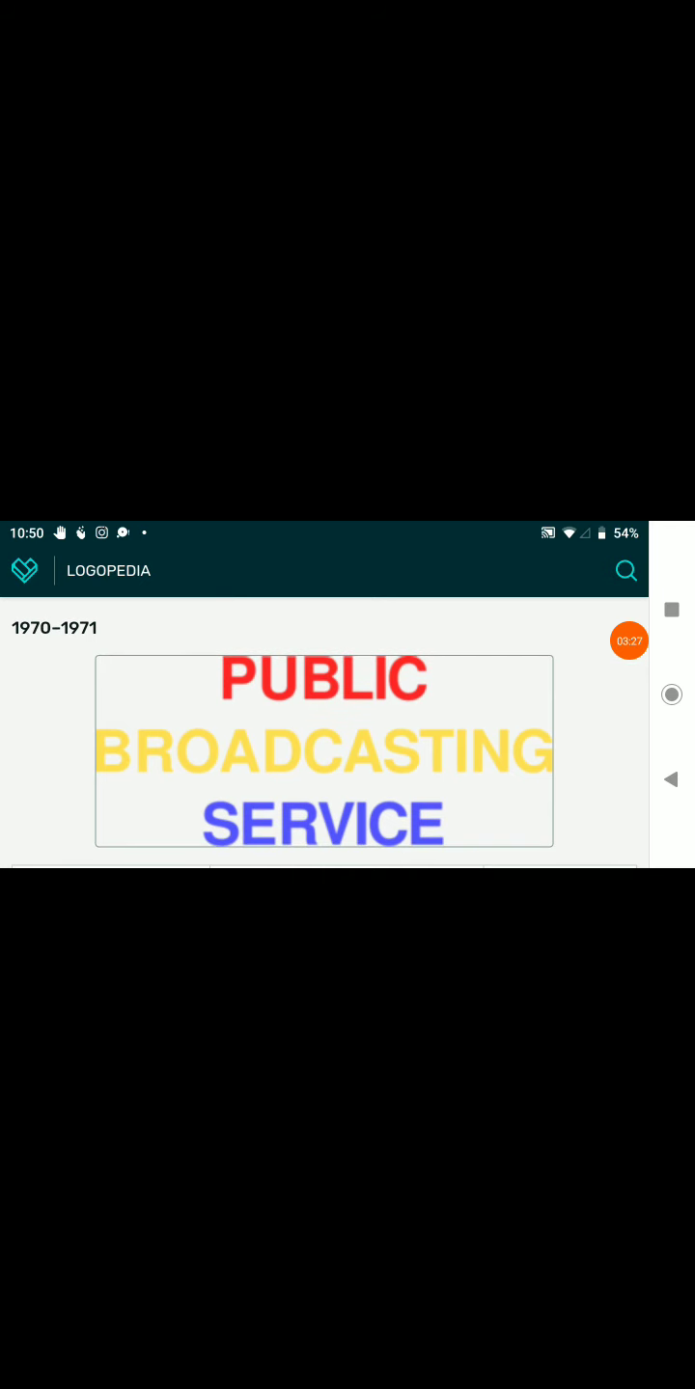
{"action": "scroll", "scroll_direction": "down", "scroll_amount": 3}
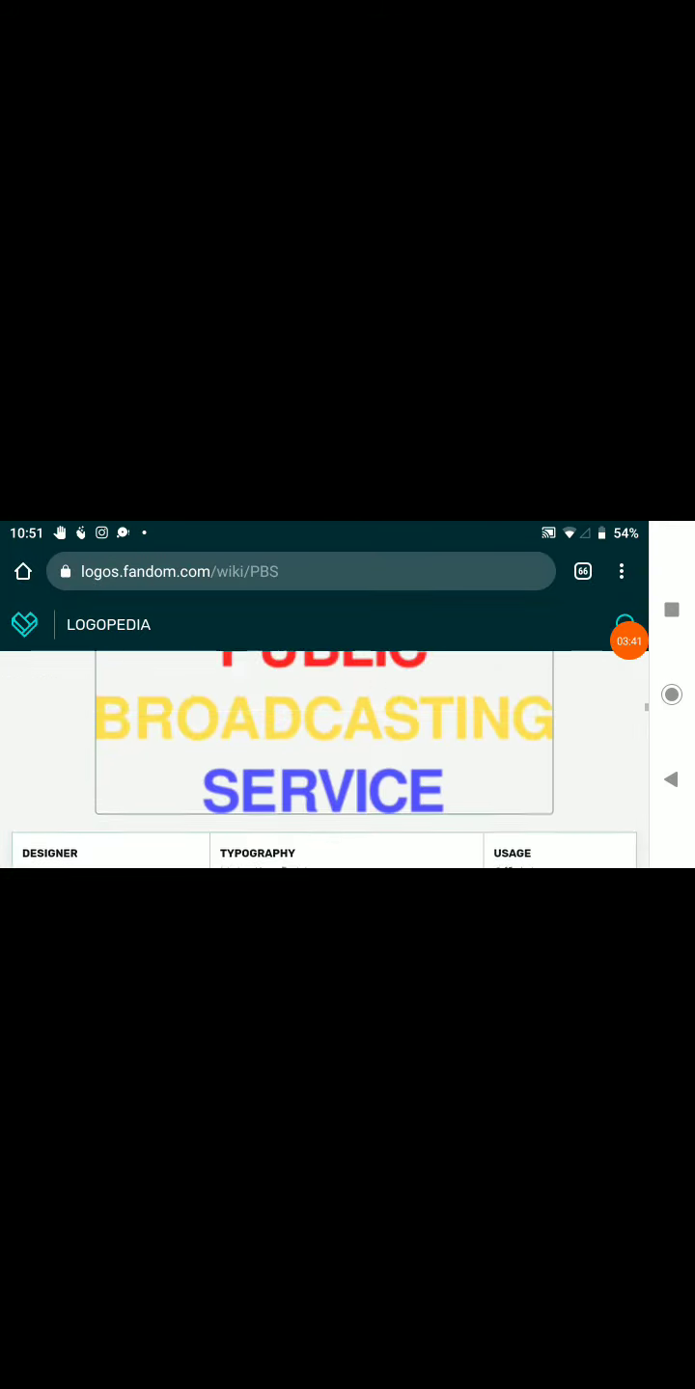
- Scroll on to bring the 1971–1984 multicolored PBS logo into view
{"action": "scroll", "scroll_direction": "down", "scroll_amount": 3}
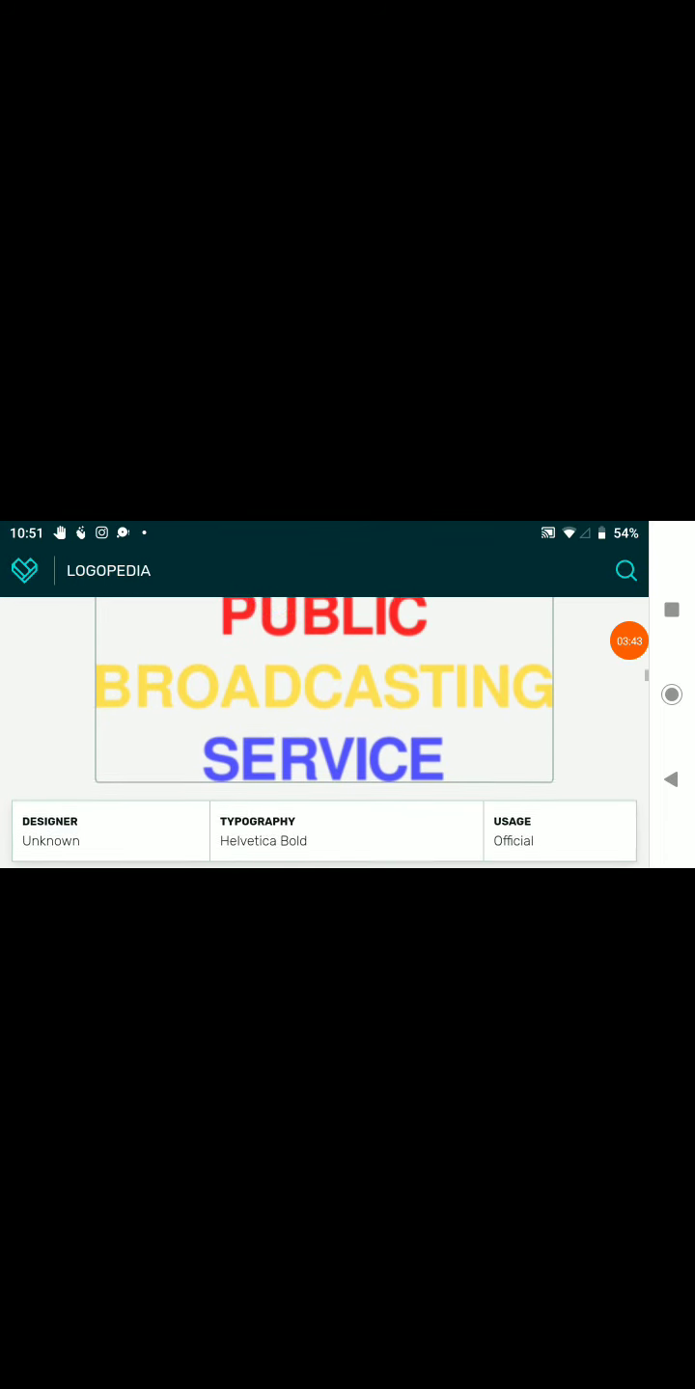
{"action": "scroll", "scroll_direction": "up", "scroll_amount": 3}
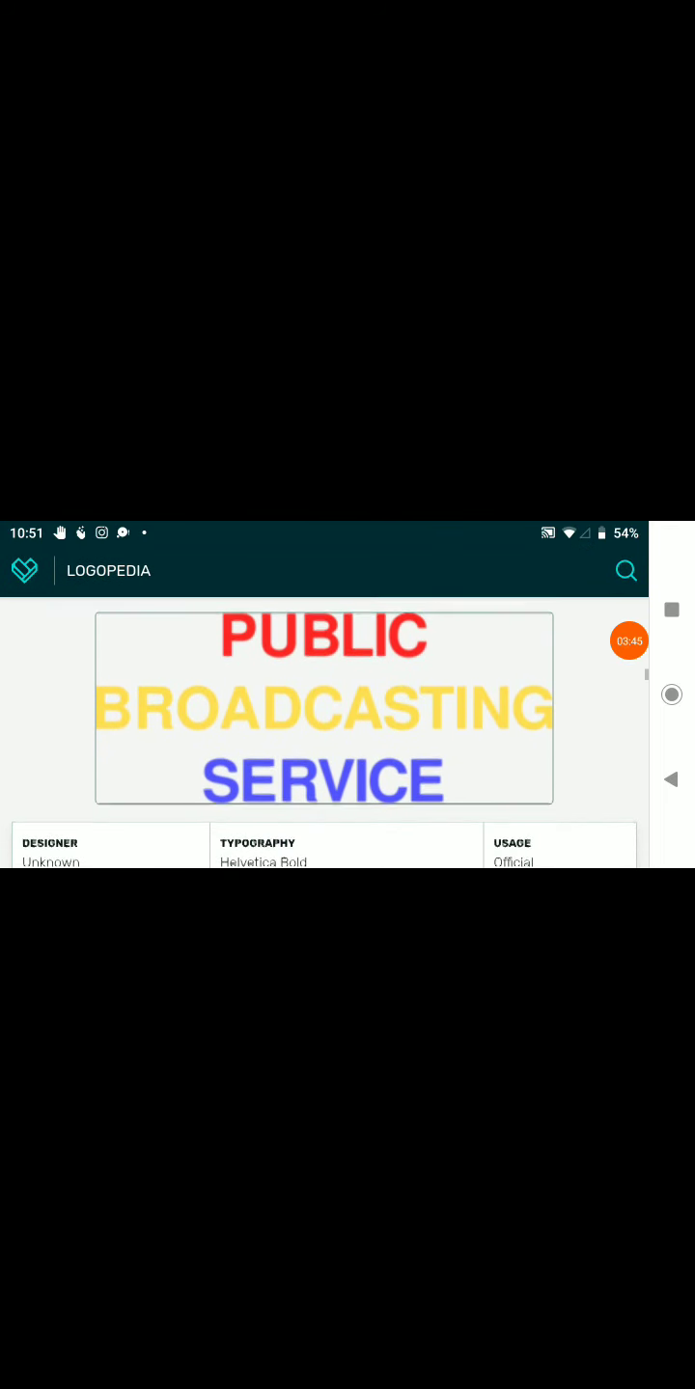
{"action": "scroll", "scroll_direction": "down", "scroll_amount": 3}
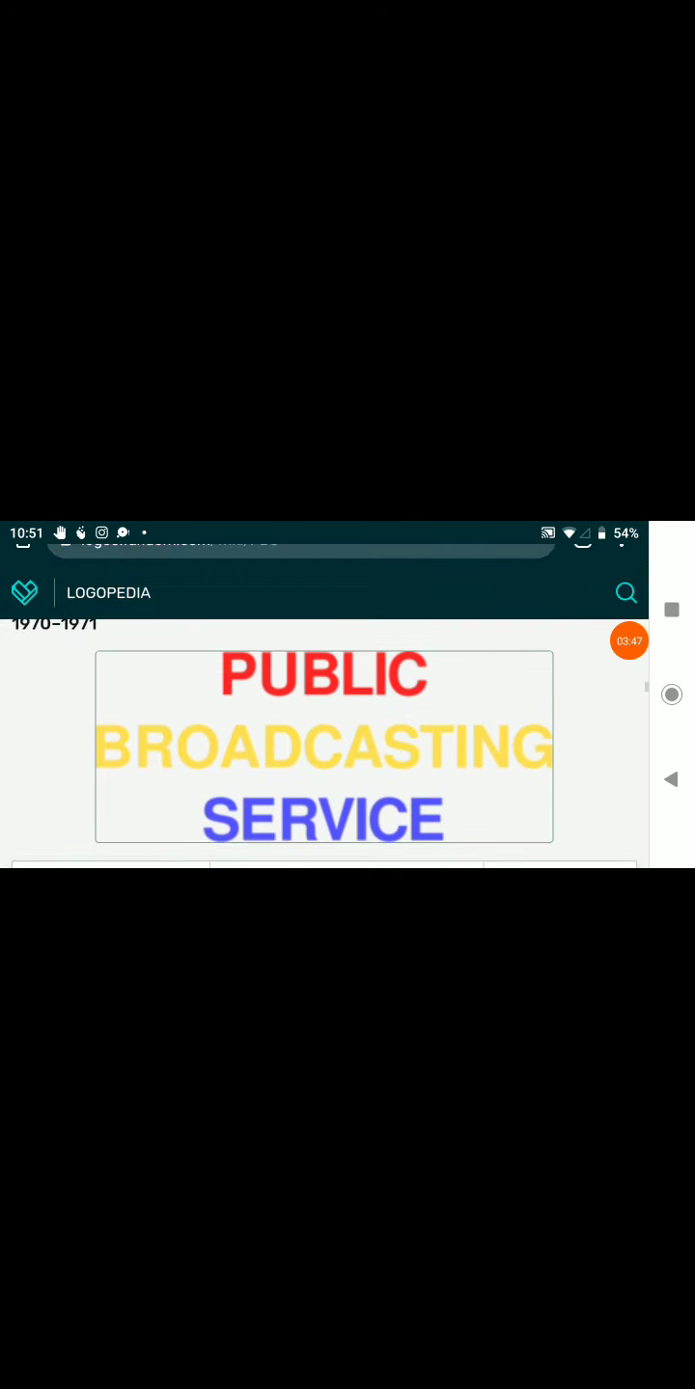
{"action": "scroll", "scroll_direction": "down", "scroll_amount": 3}
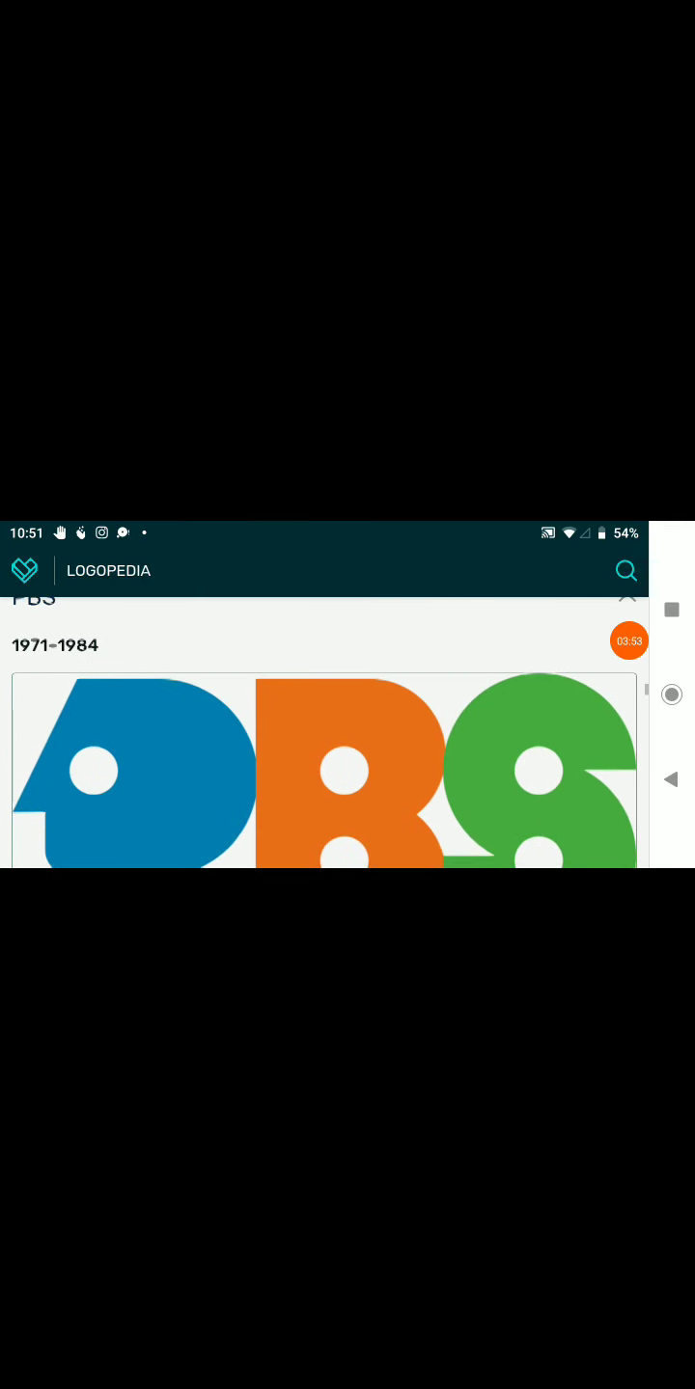
- Scroll through the 1971–1984 logo's Herb Lubalin/ITC Avant Garde Gothic details to the 1984 Chermayeff & Geismar text
{"action": "scroll", "scroll_direction": "down", "scroll_amount": 3}
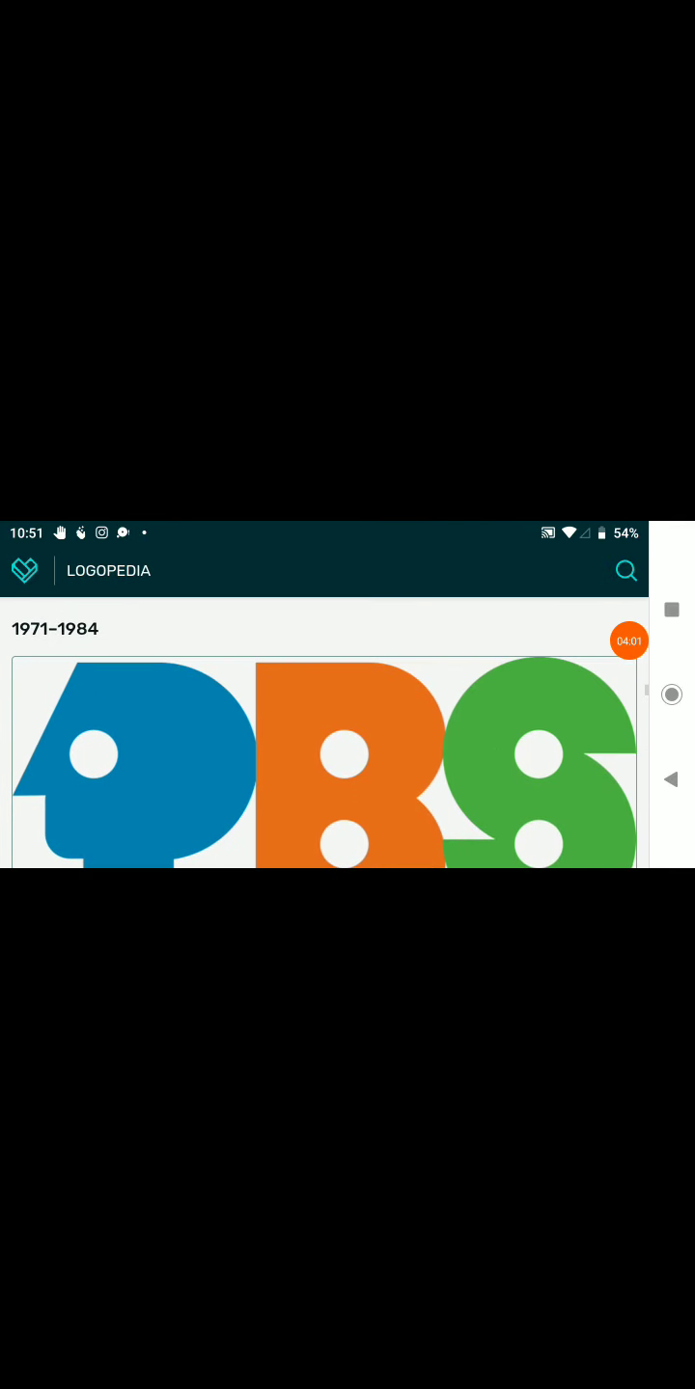
{"action": "scroll", "scroll_direction": "up", "scroll_amount": 3}
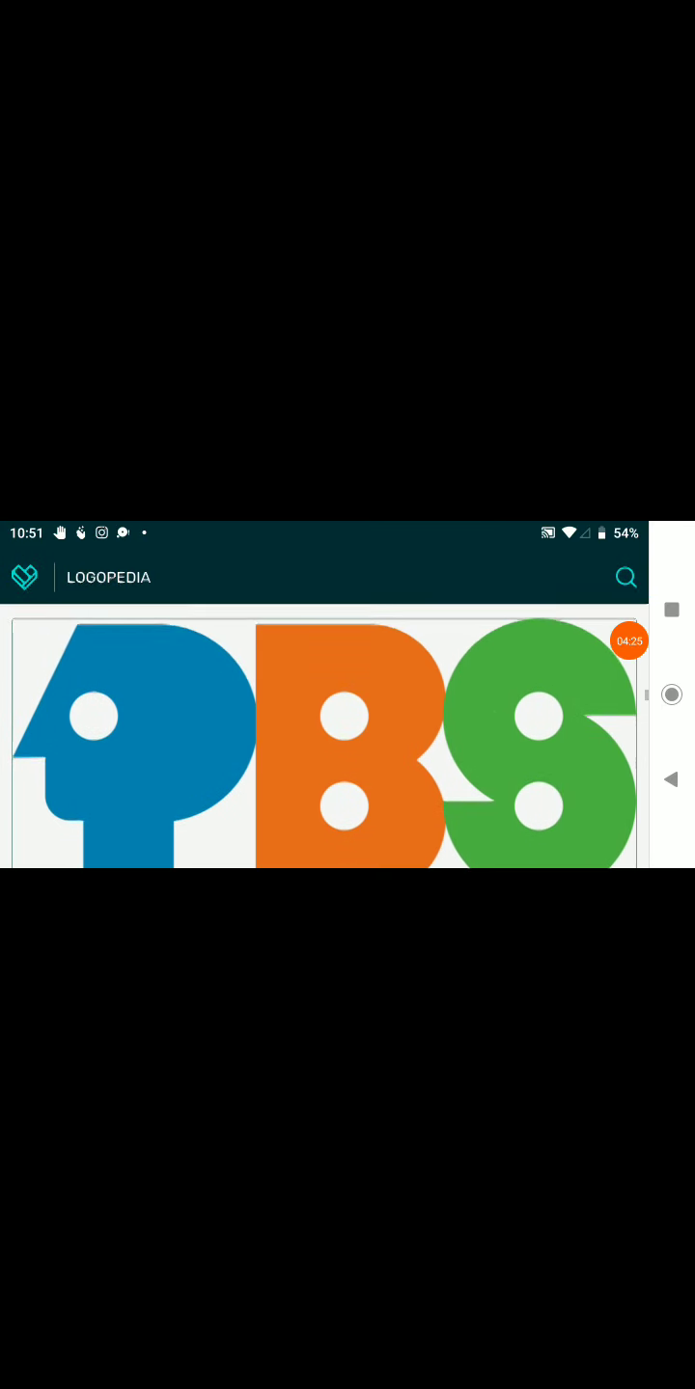
{"action": "scroll", "scroll_direction": "down", "scroll_amount": 3}
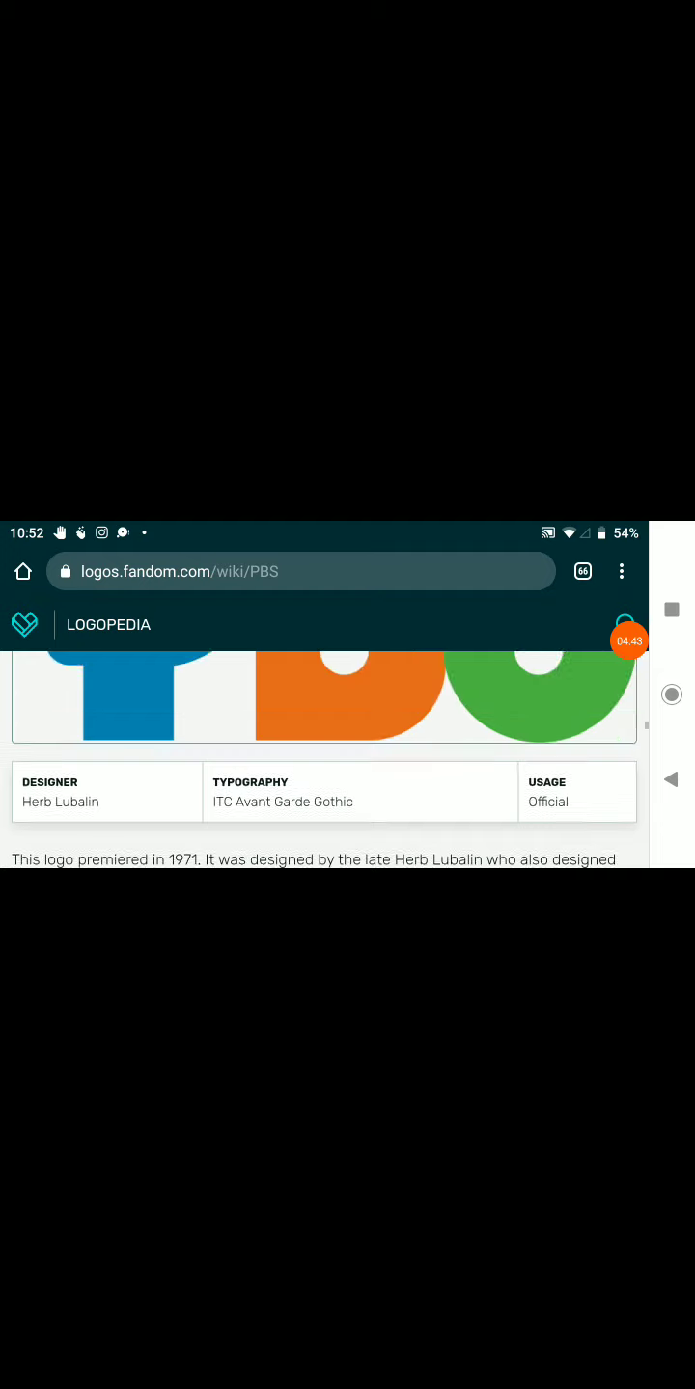
{"action": "scroll", "scroll_direction": "down", "scroll_amount": 3}
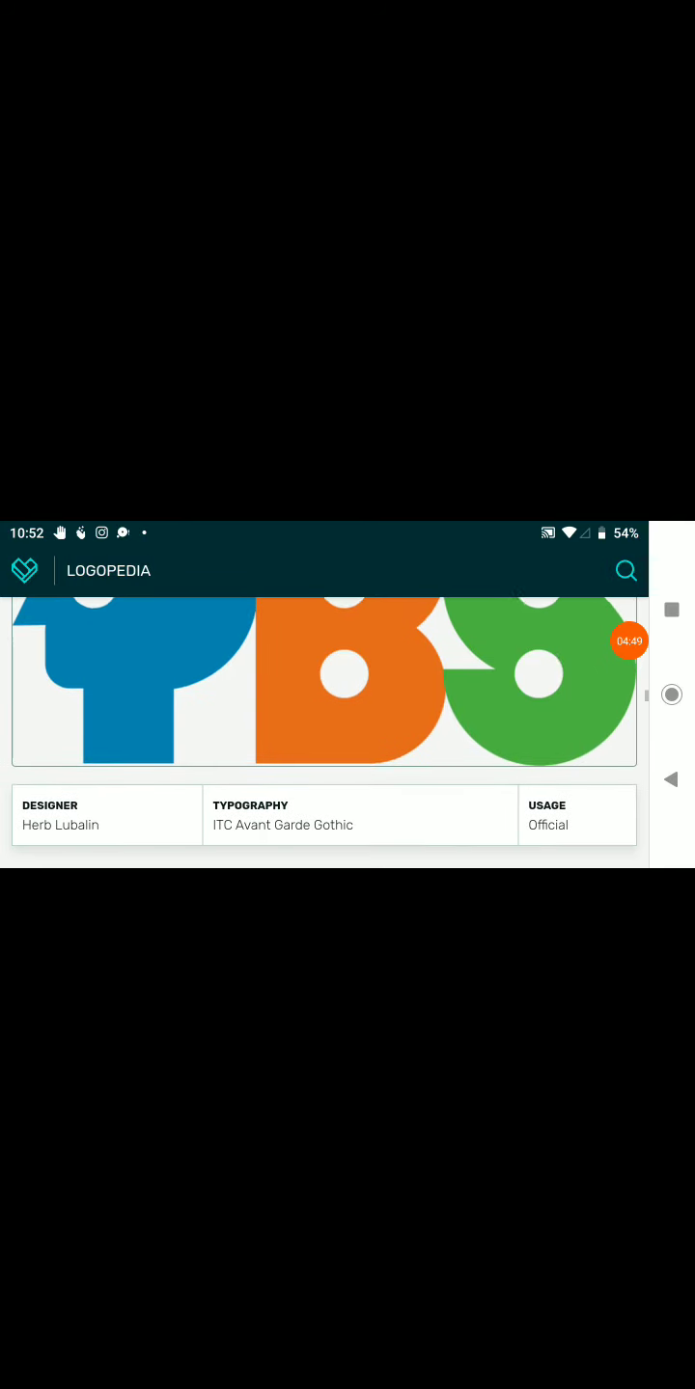
{"action": "scroll", "scroll_direction": "down", "scroll_amount": 3}
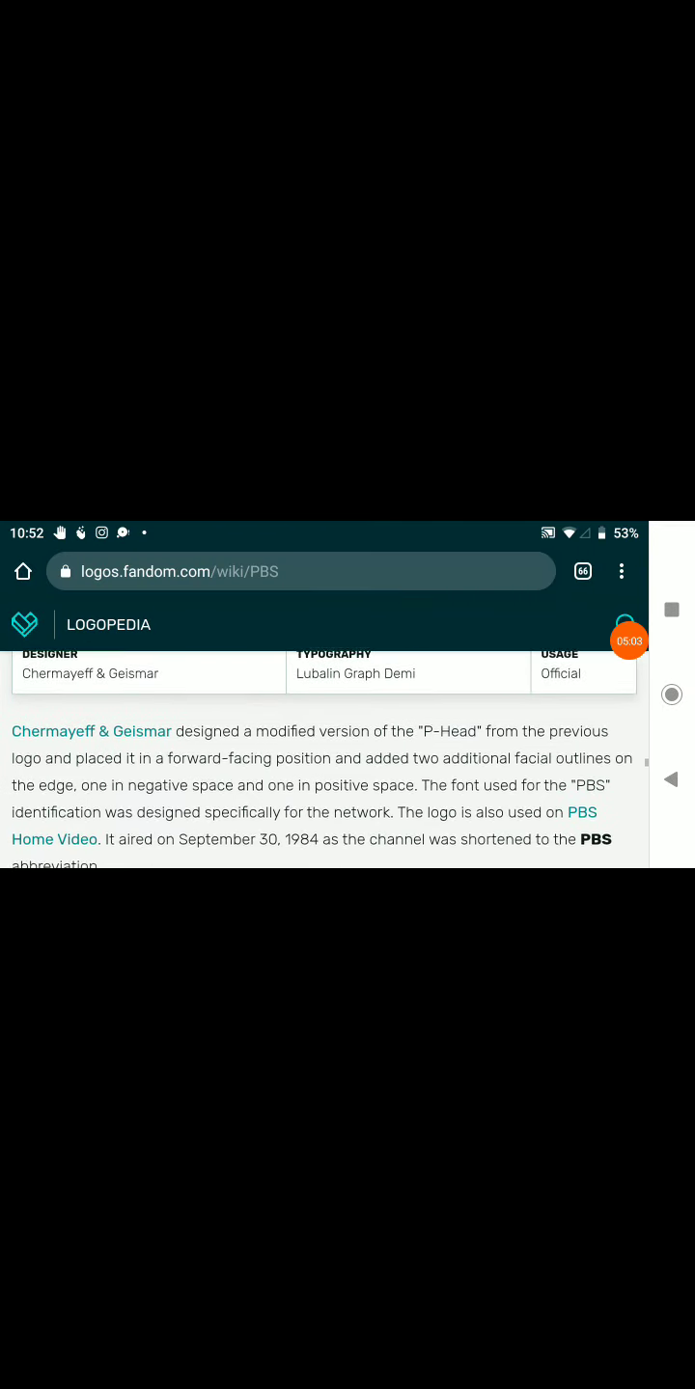
- Scroll through the Chermayeff & Geismar P-Head description to the later blue stacked-heads PBS logo
{"action": "scroll", "scroll_direction": "up", "scroll_amount": 3}
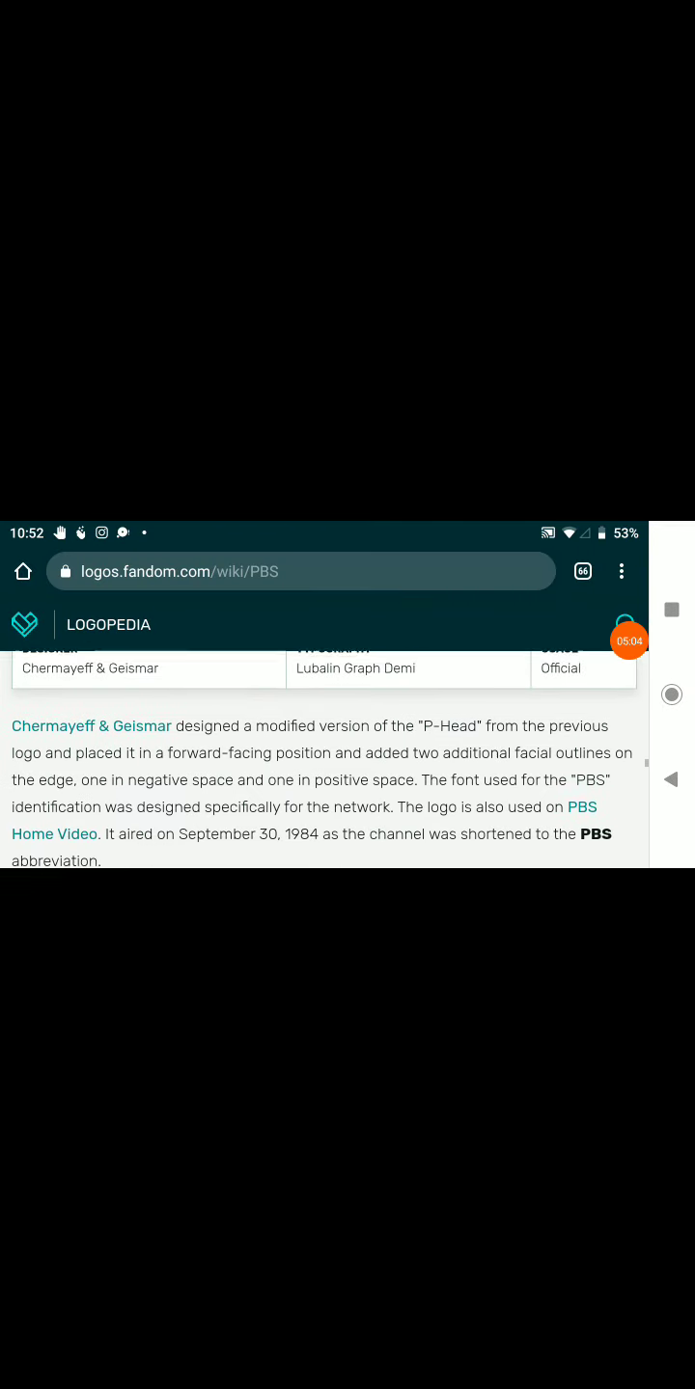
{"action": "scroll", "scroll_direction": "down", "scroll_amount": 3}
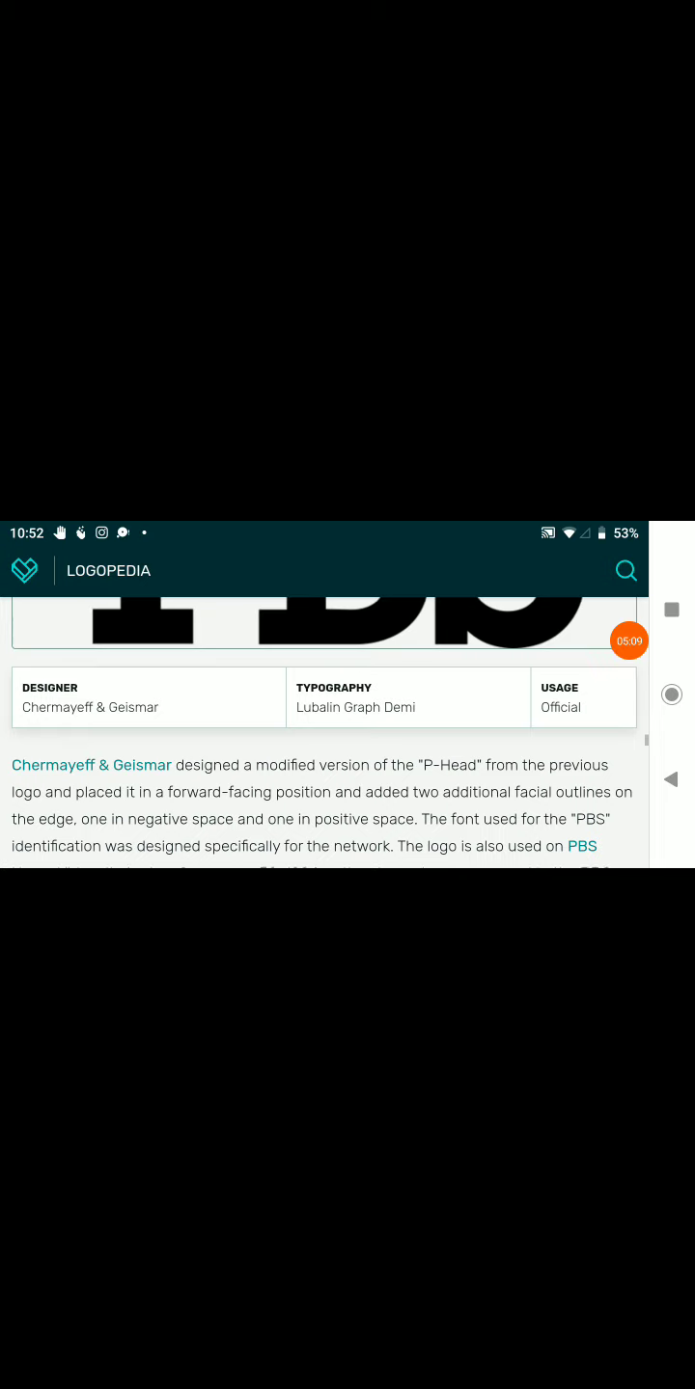
{"action": "scroll", "scroll_direction": "down", "scroll_amount": 3}
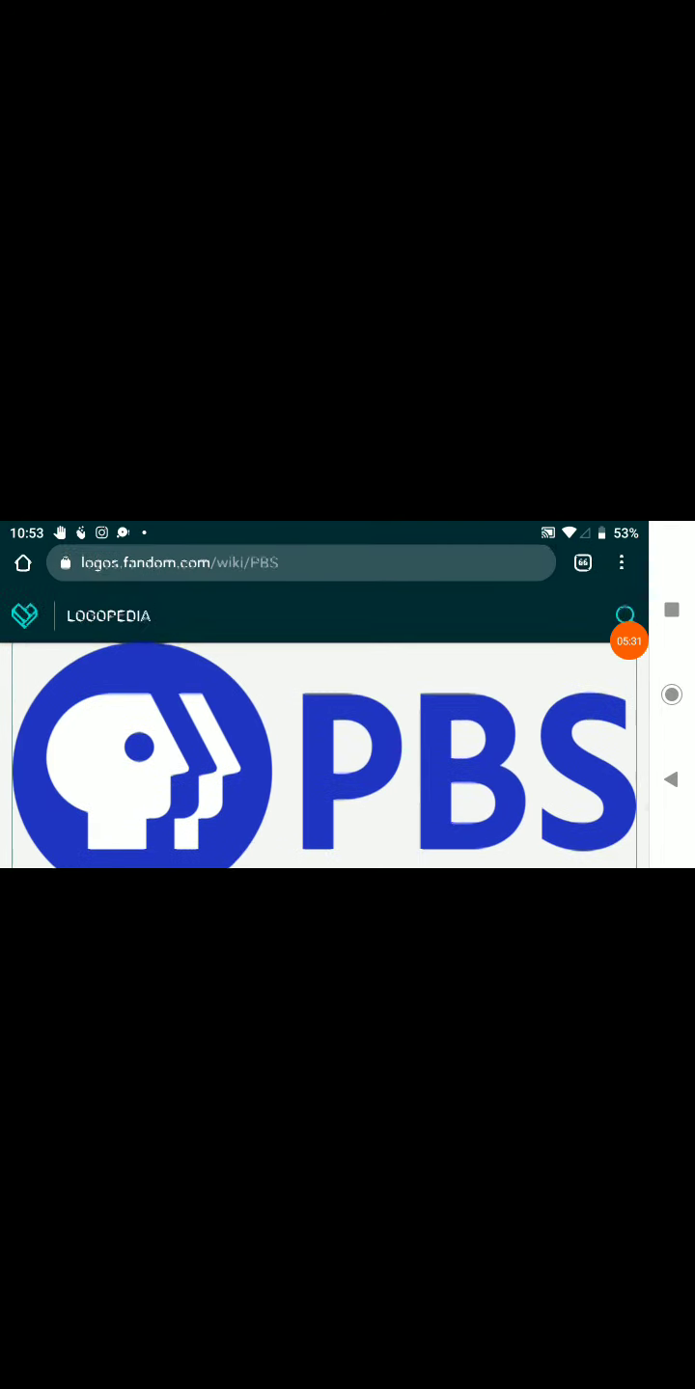
- Scroll past the 2019 Lippincott logo, External links and See Also to the site footer
{"action": "scroll", "scroll_direction": "up", "scroll_amount": 3}
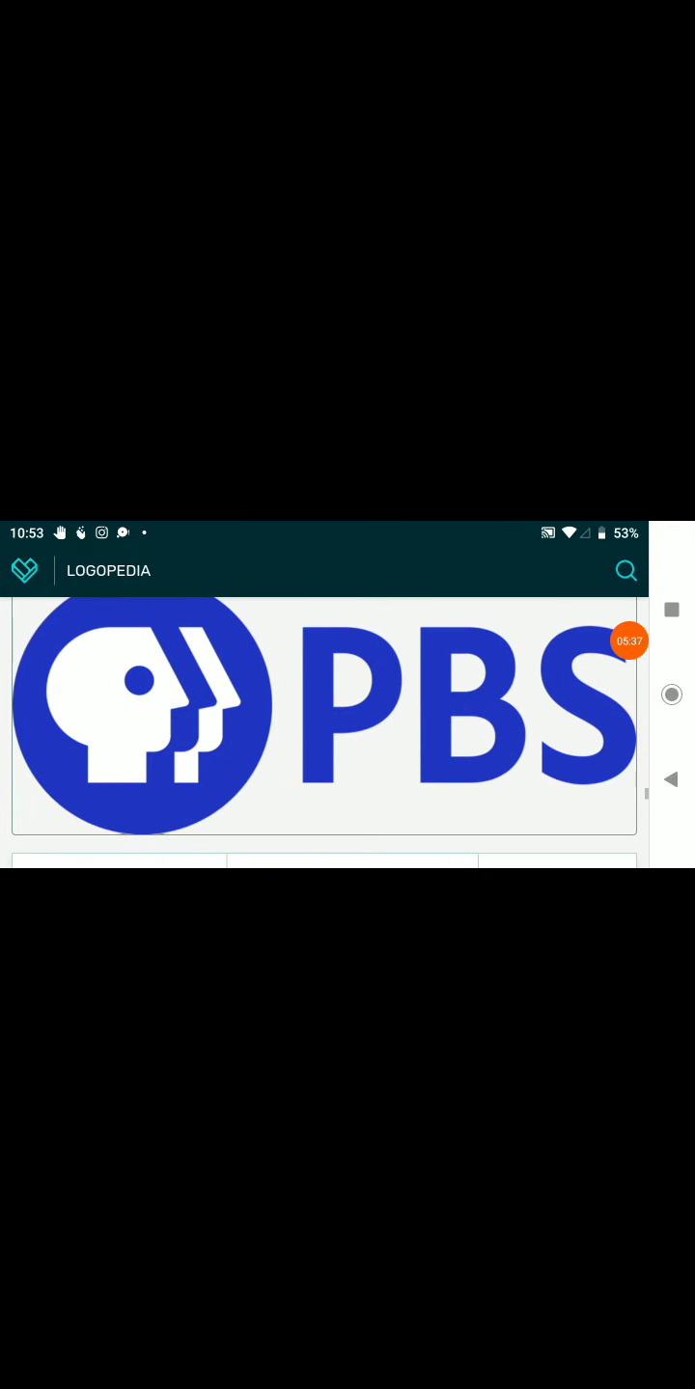
{"action": "scroll", "scroll_direction": "up", "scroll_amount": 3}
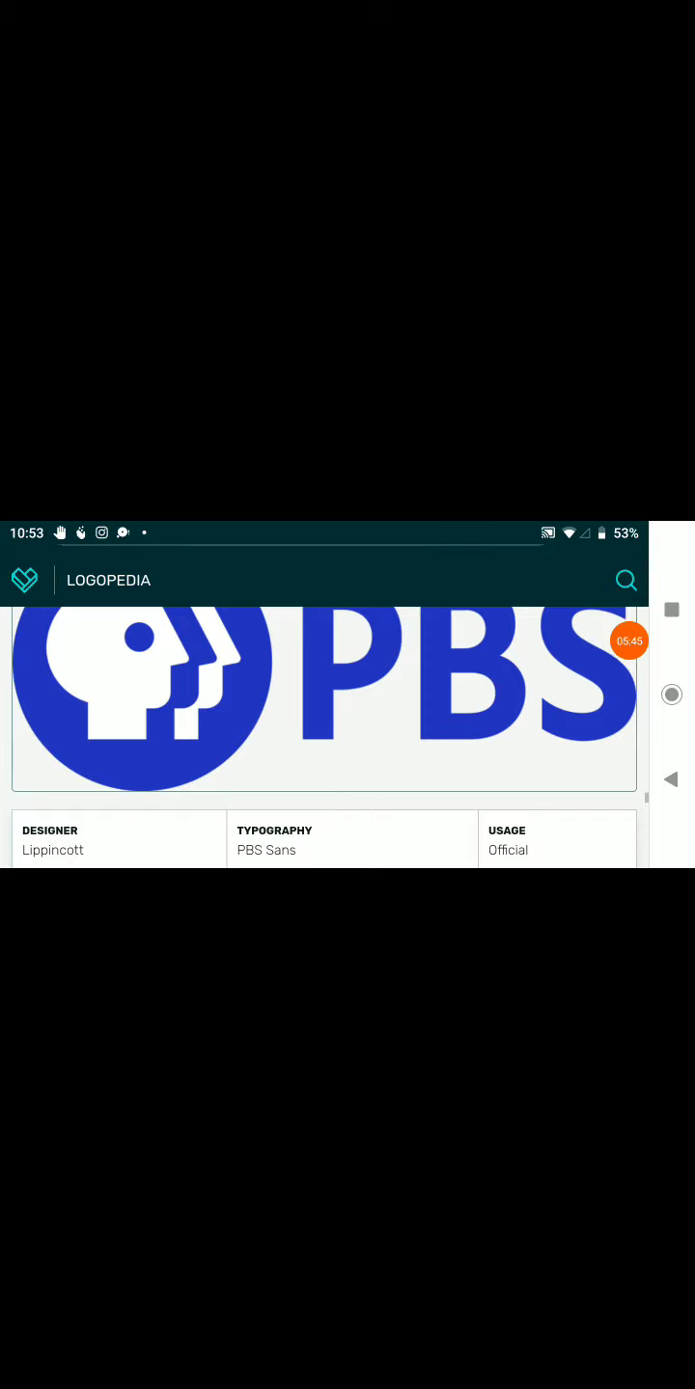
{"action": "scroll", "scroll_direction": "down", "scroll_amount": 3}
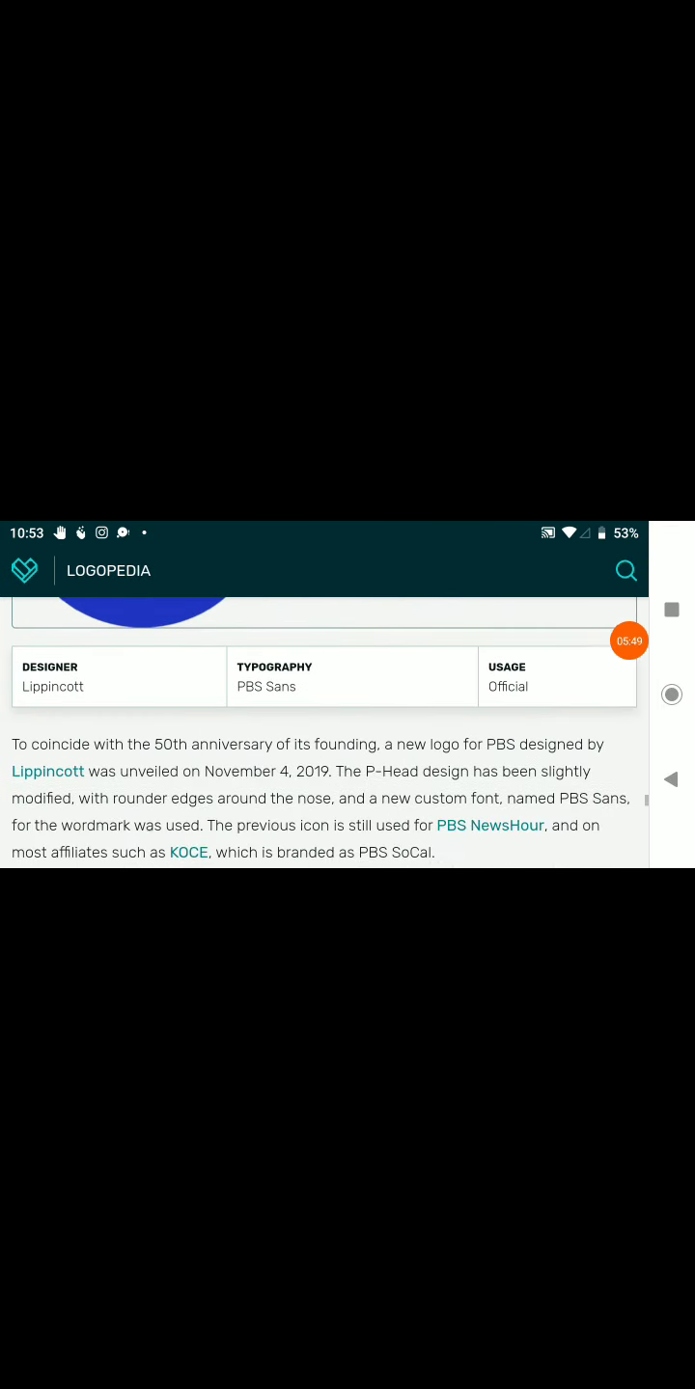
{"action": "scroll", "scroll_direction": "down", "scroll_amount": 3}
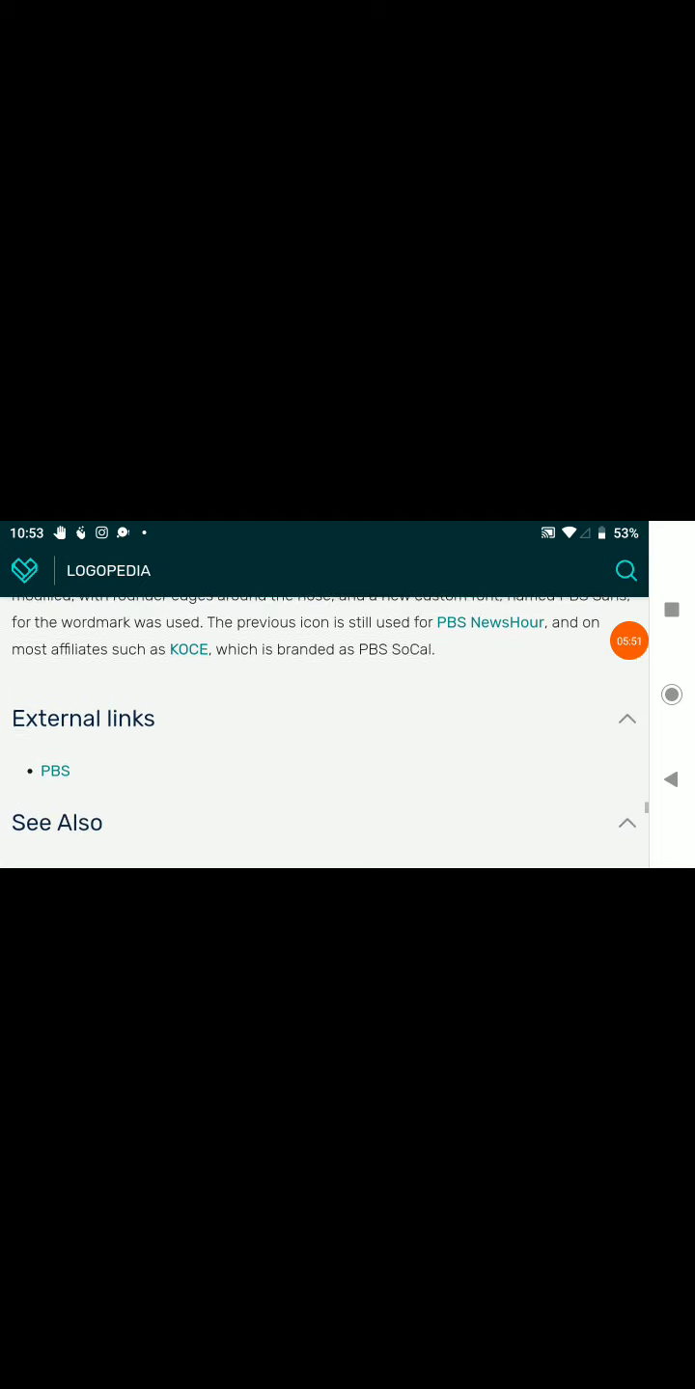
{"action": "scroll", "scroll_direction": "down", "scroll_amount": 3}
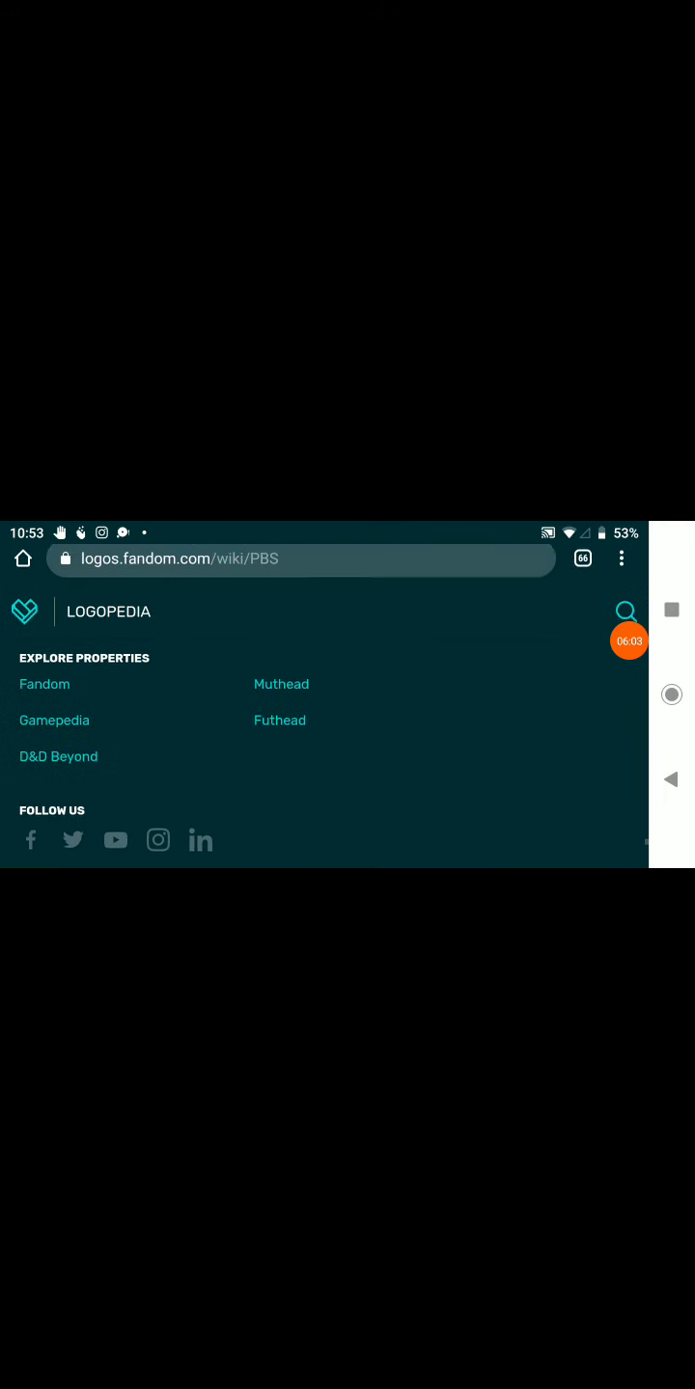
- Search the wiki for 'Columbia pictures television', replacing 'Pbs', and show its ~2067 results
{"action": "scroll", "scroll_direction": "up", "scroll_amount": 3}
{"action": "type", "text": "Pbs"}
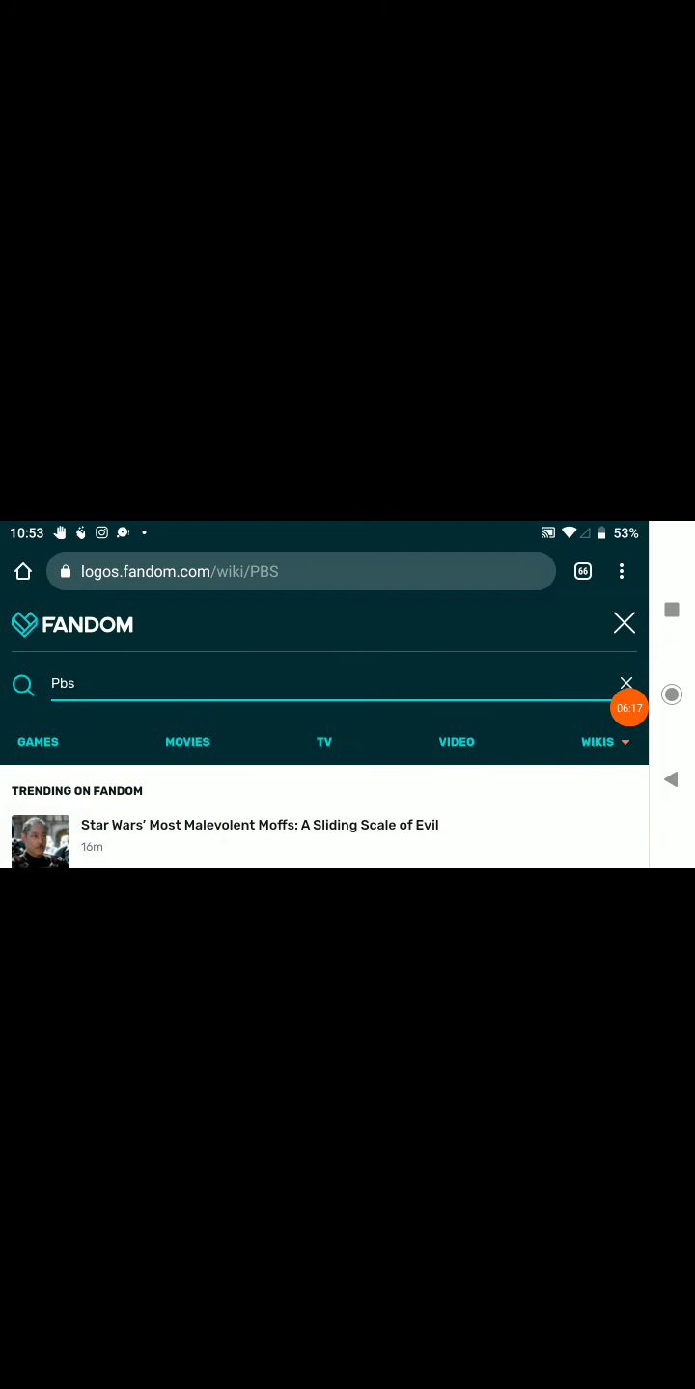
{"action": "left_click", "coordinate": [625, 683]}
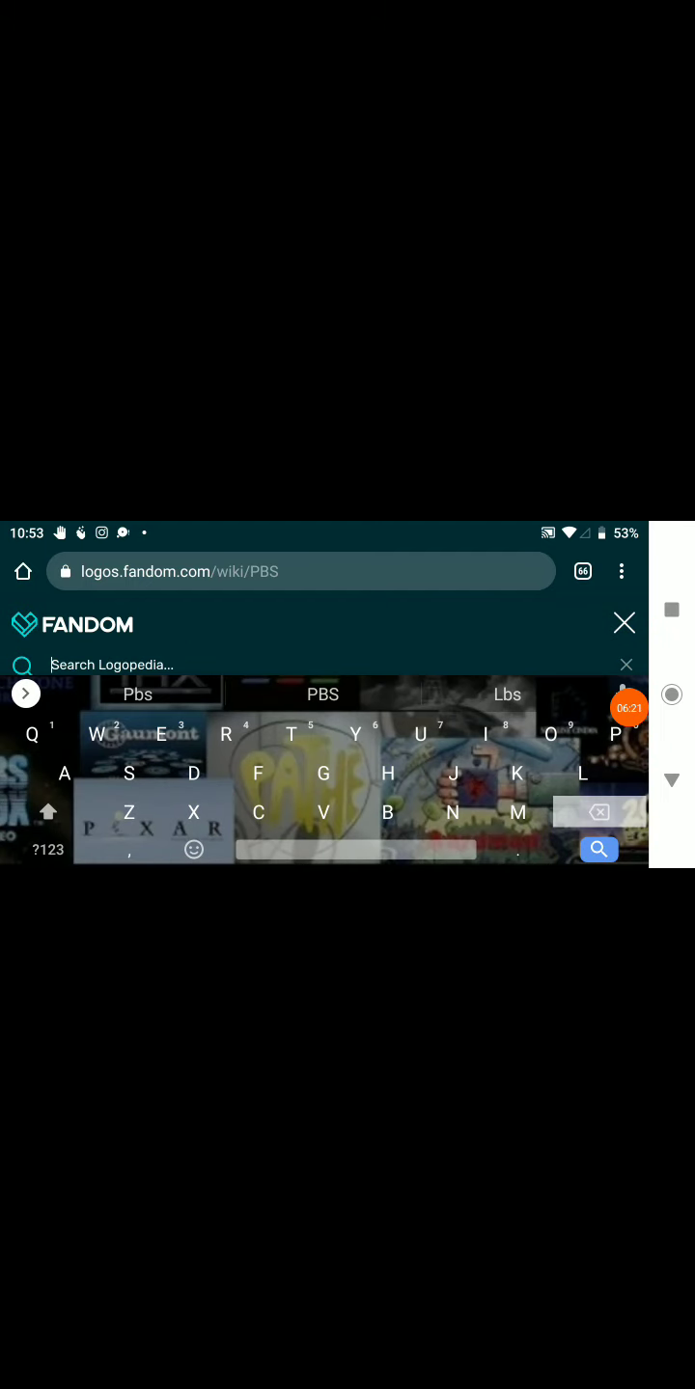
{"action": "left_click", "coordinate": [598, 851]}
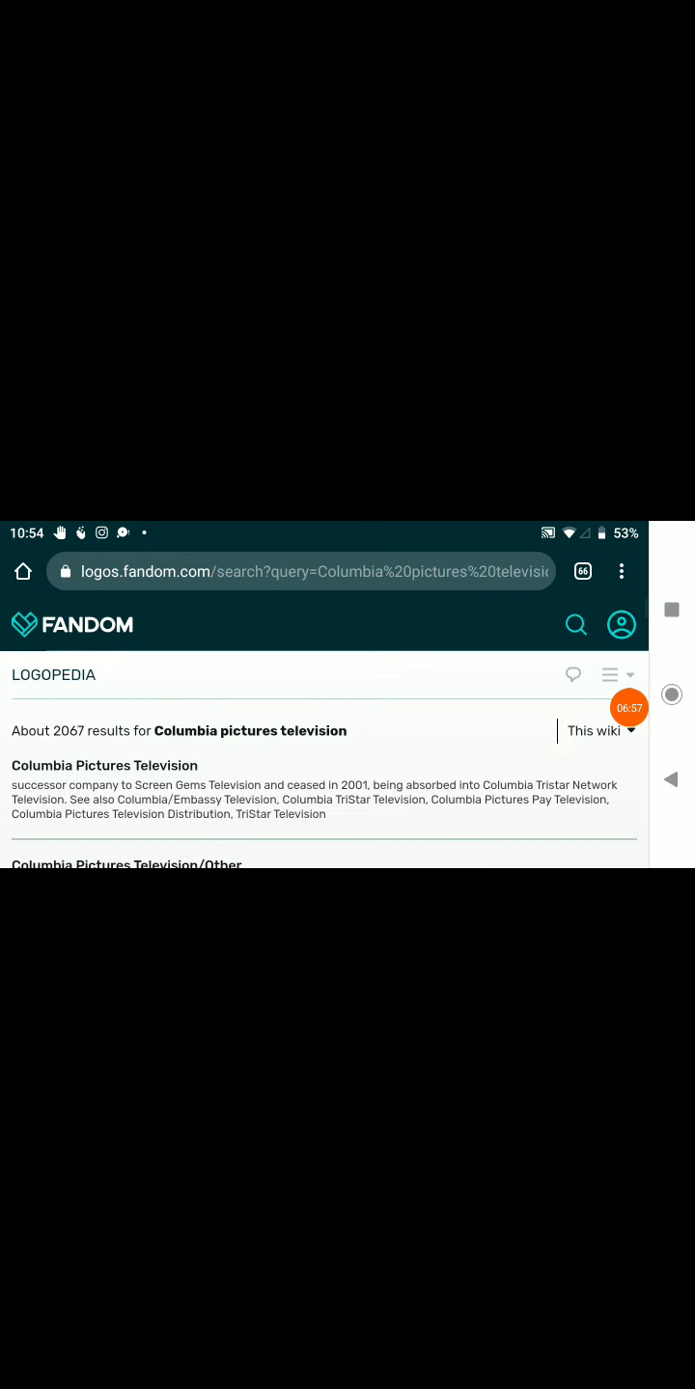
{"action": "scroll", "scroll_direction": "up", "scroll_amount": 3}
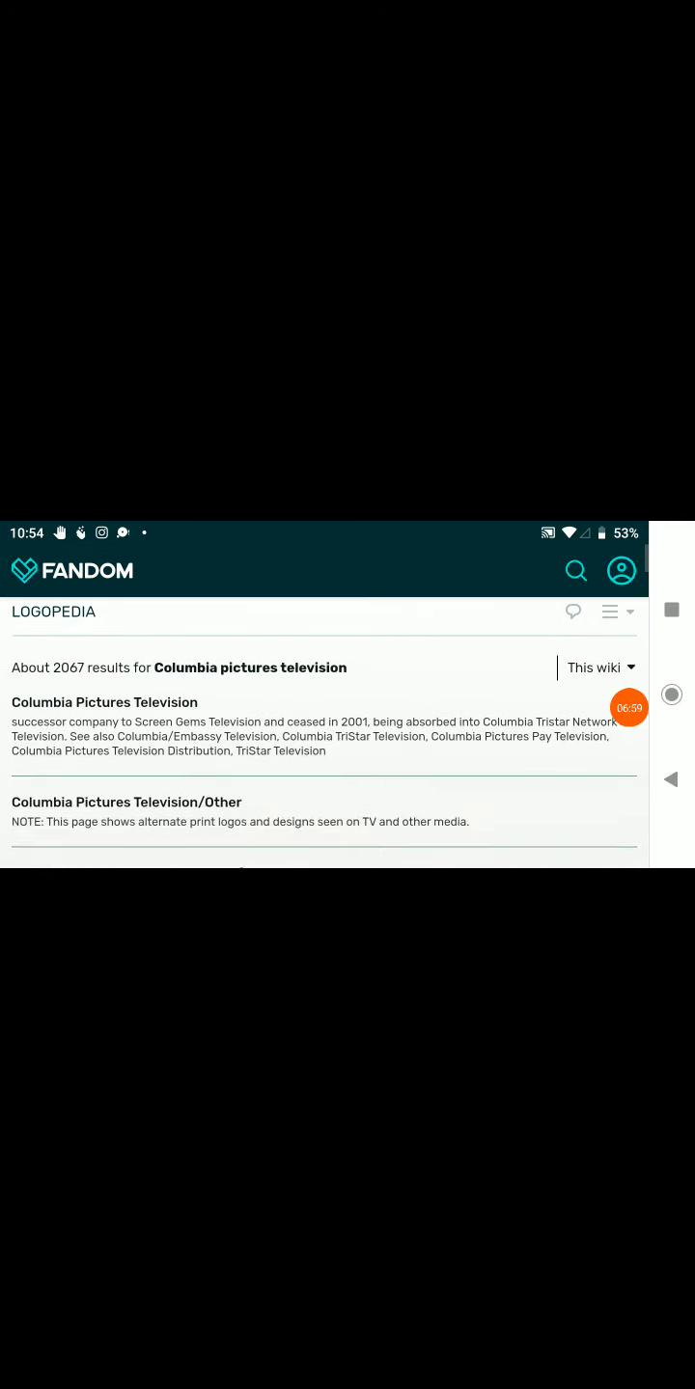
{"action": "scroll", "scroll_direction": "down", "scroll_amount": 3}
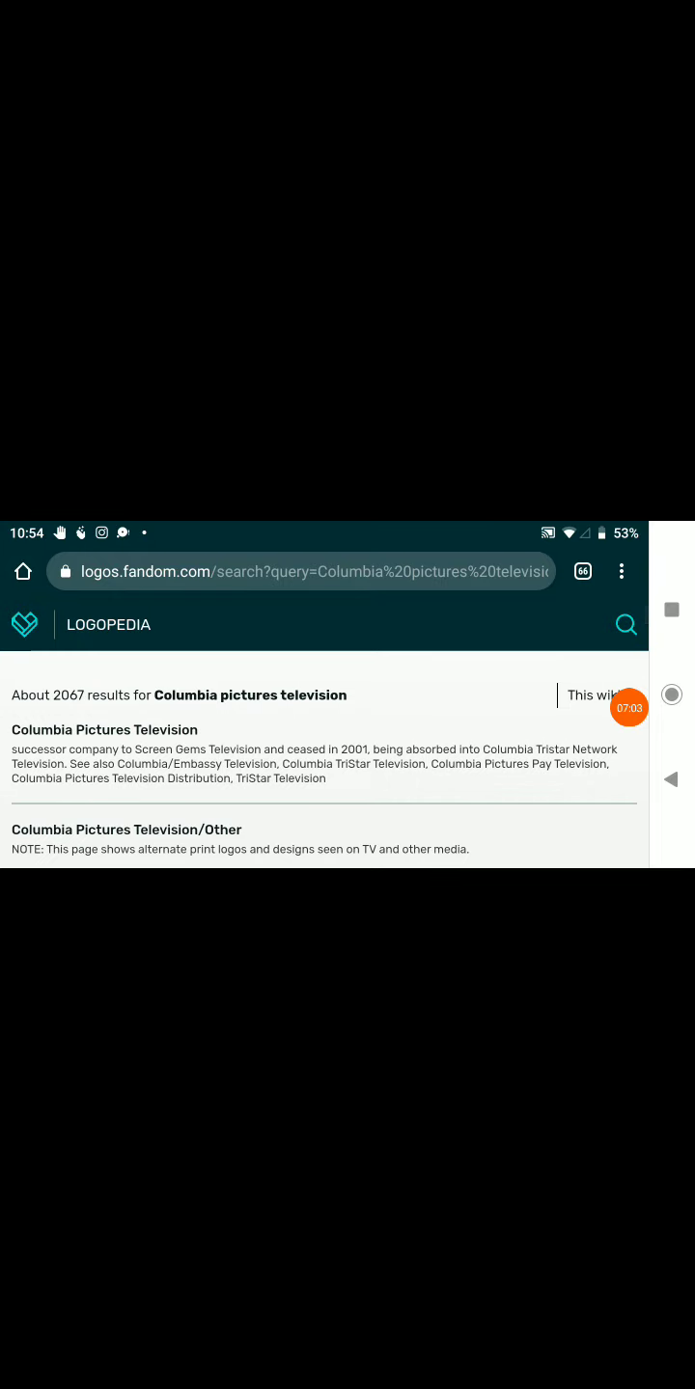
{"action": "scroll", "scroll_direction": "up", "scroll_amount": 3}
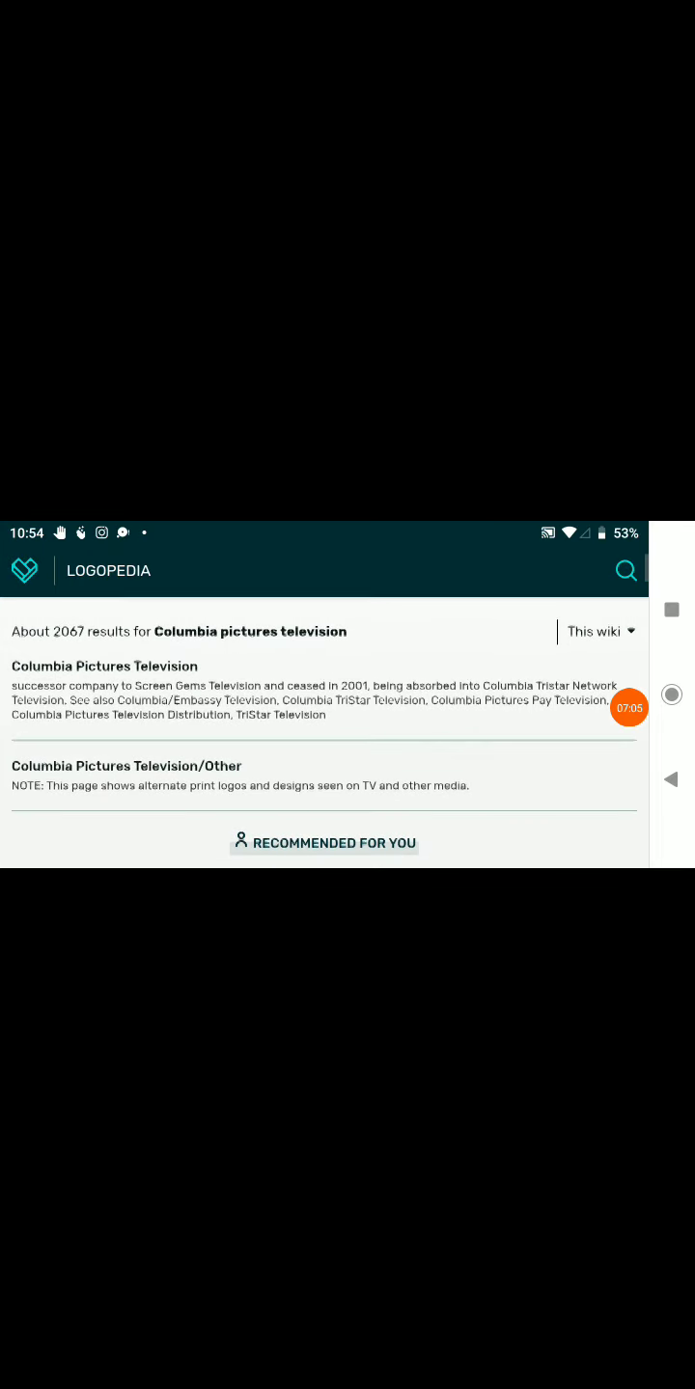